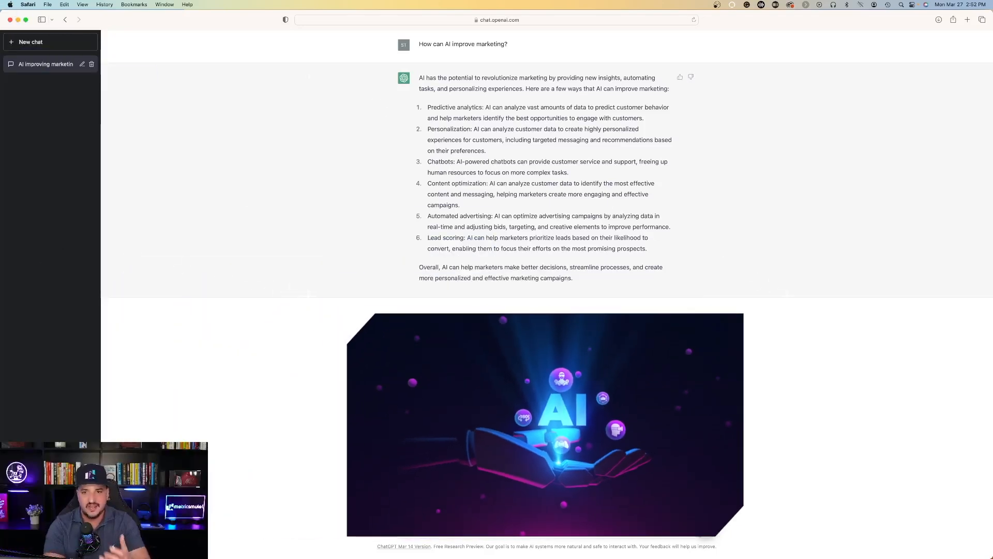
- Scroll through ChatGPT's numbered list of AI and marketing title tag ideas
scroll(down, 3)
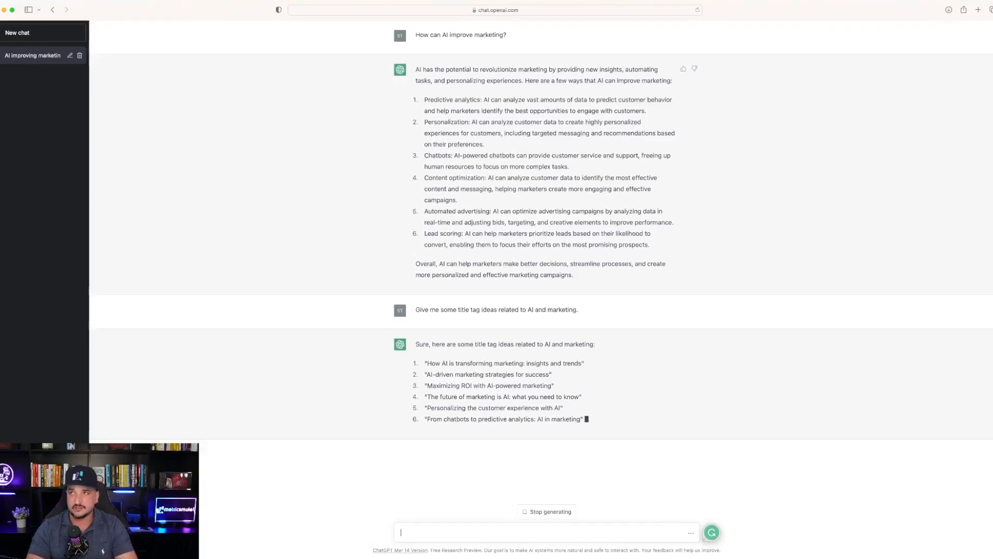
scroll(down, 3)
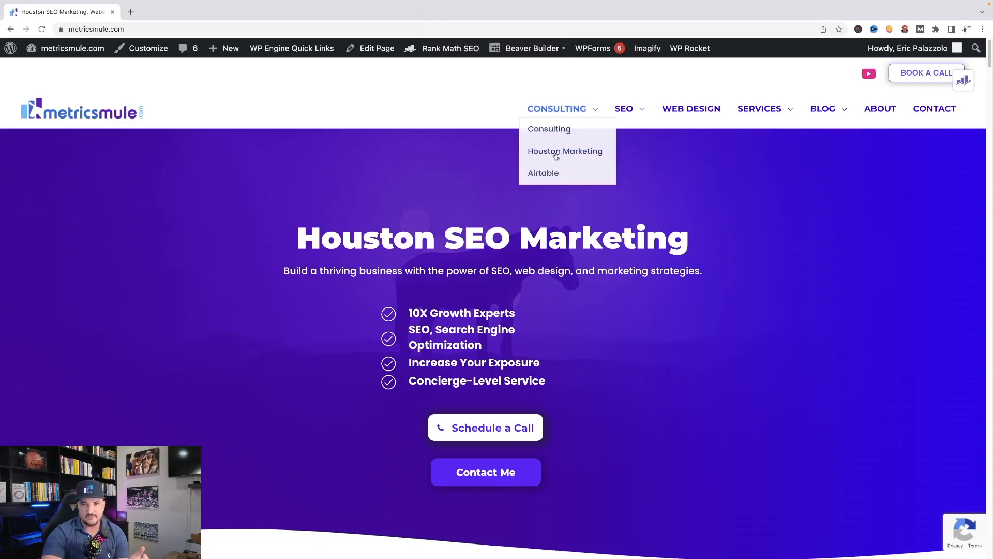
- Browse to the Airtable Consulting page on the Metrics Mule site
click(544, 173)
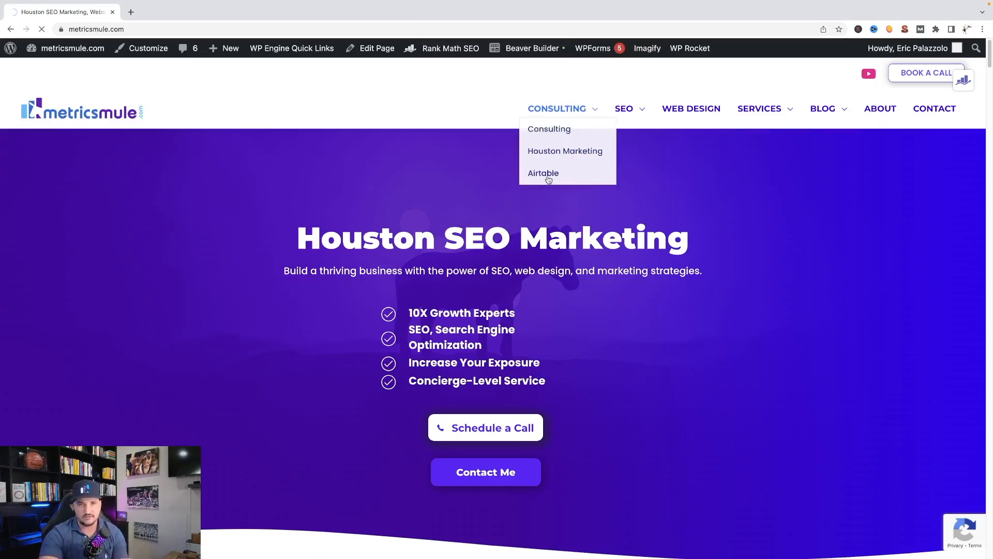
click(544, 173)
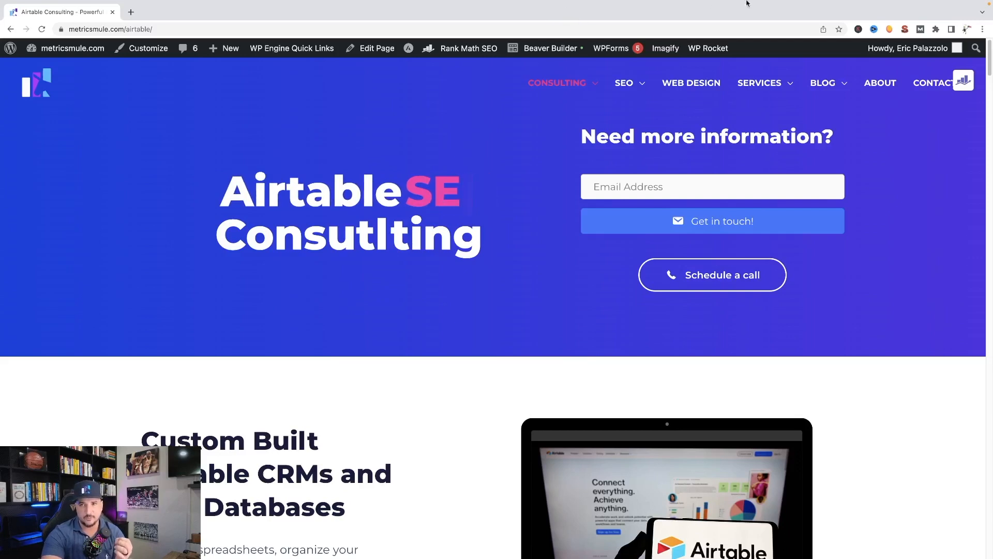
click(885, 39)
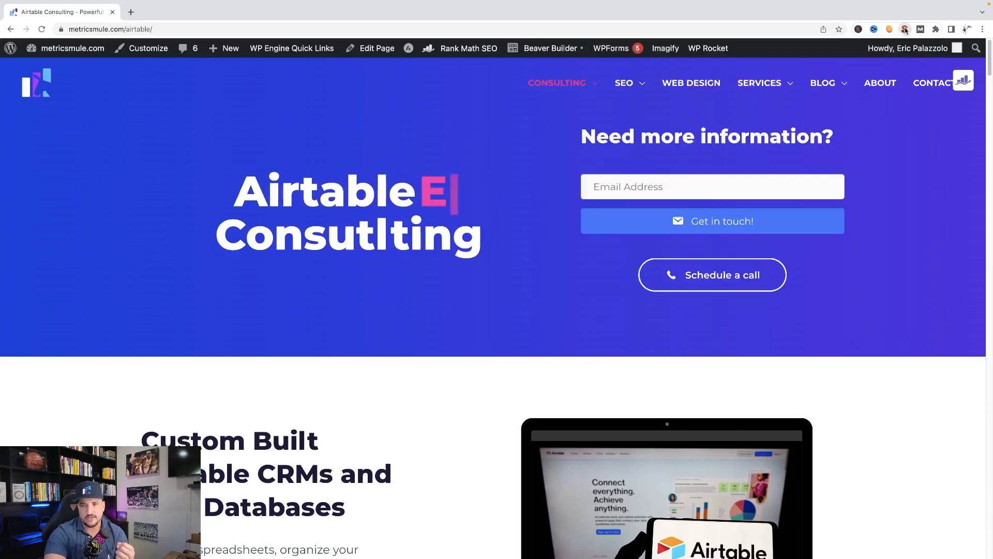
right_click(905, 29)
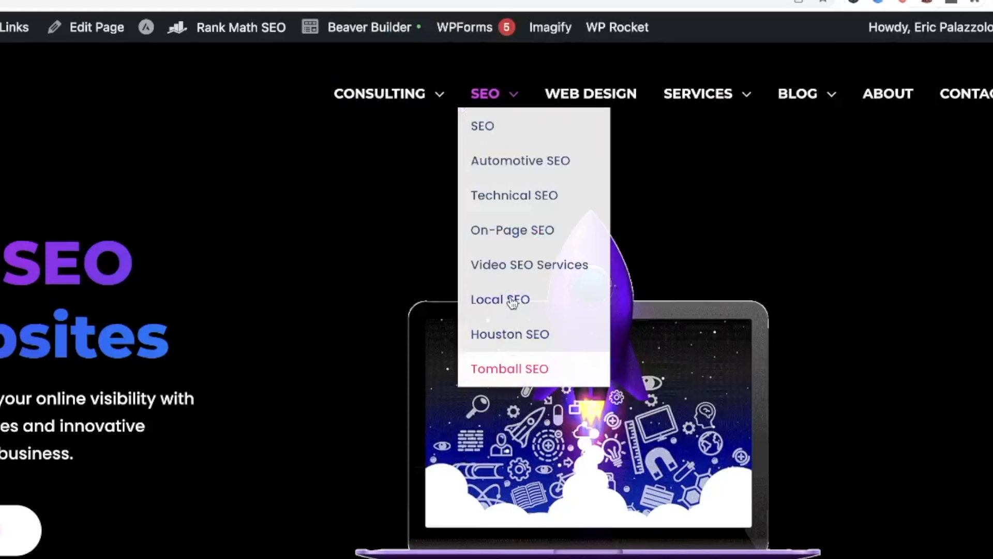
- Visit the Local SEO page, then the Video SEO Services page from the SEO menu
click(509, 369)
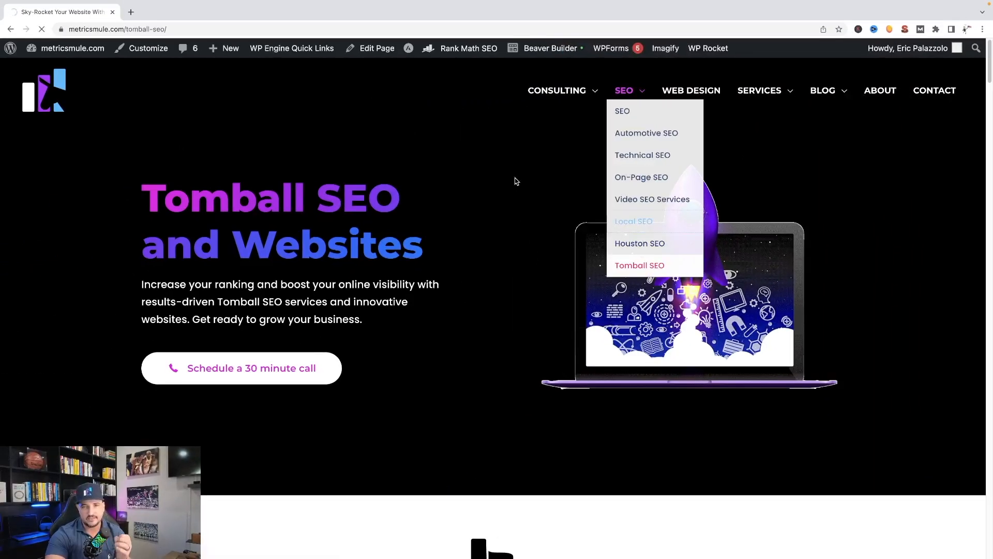
click(633, 222)
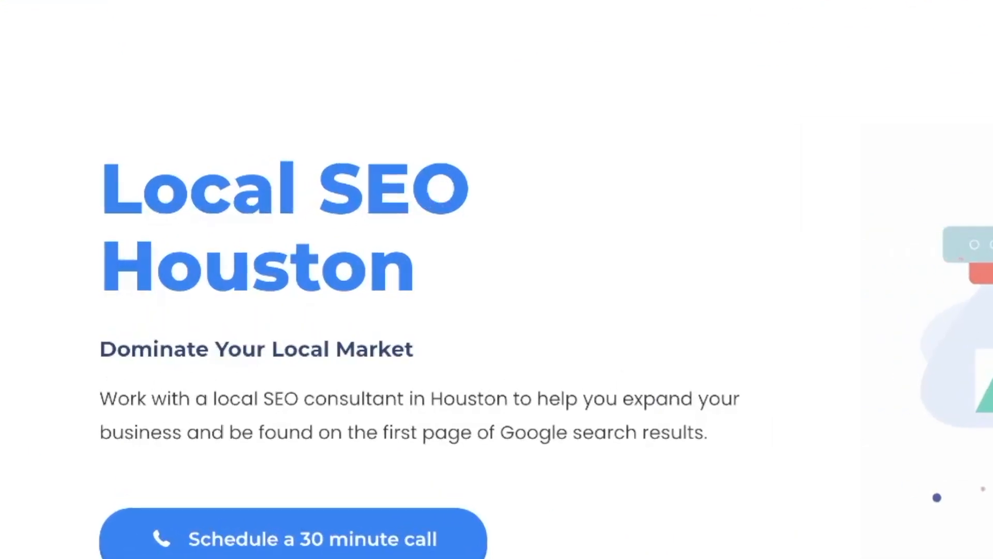
click(221, 28)
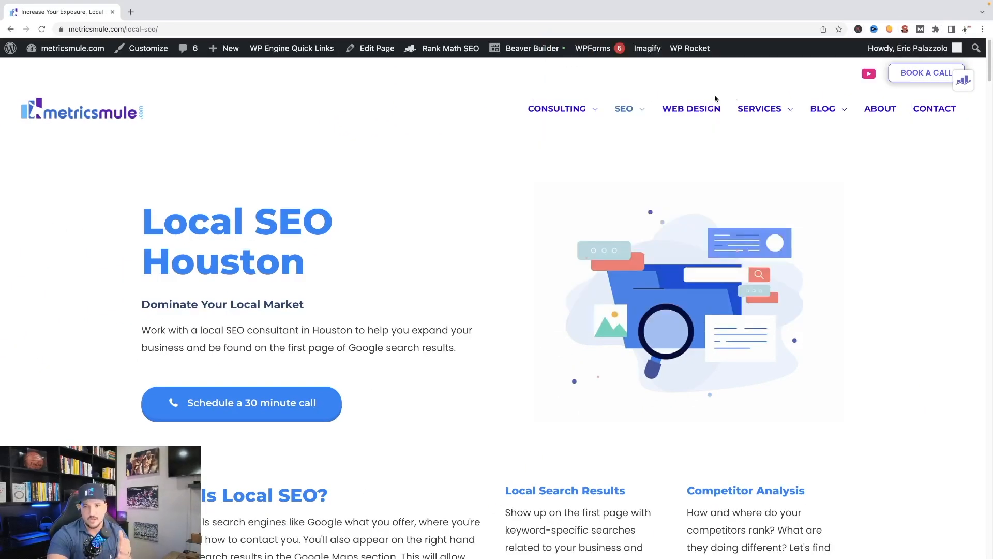
mouse_move(666, 94)
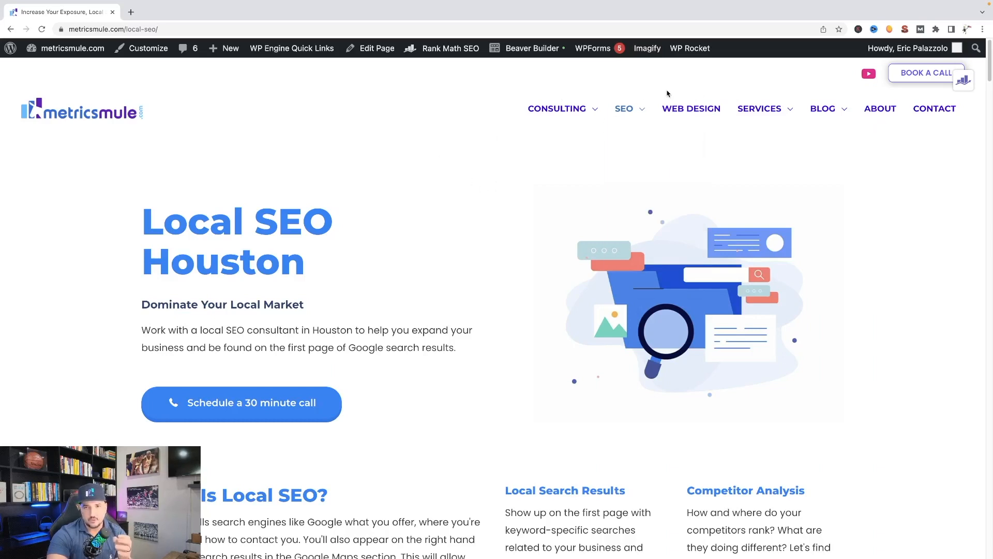
click(624, 108)
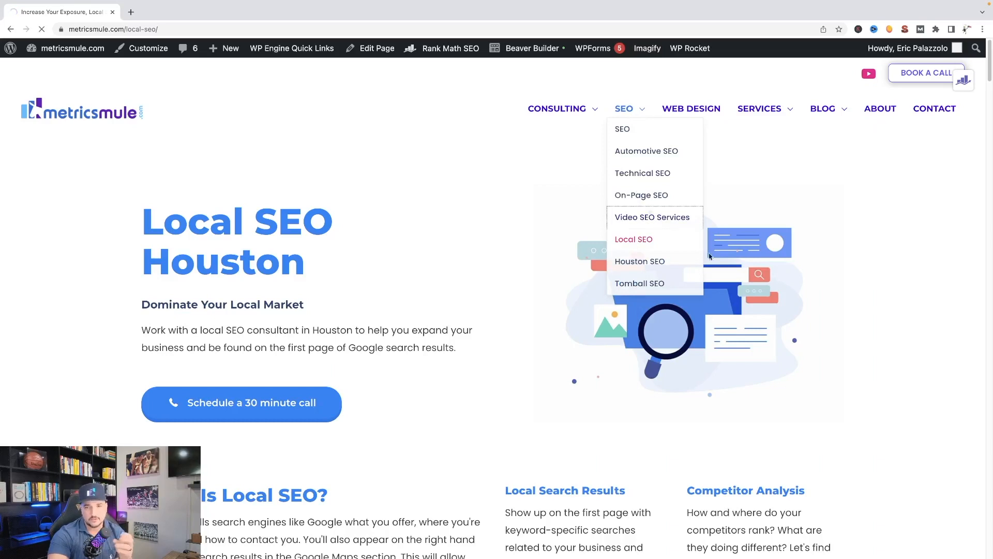
click(652, 216)
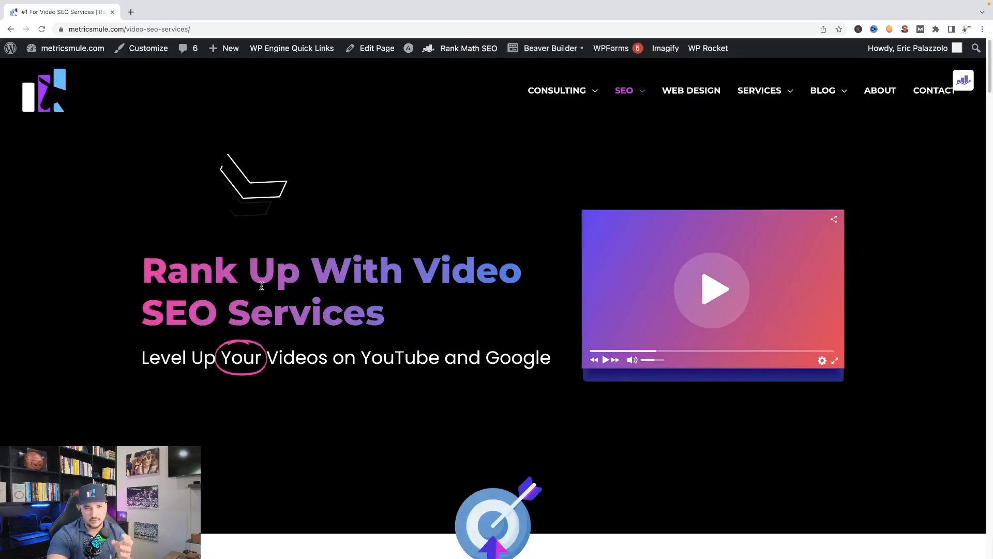
mouse_move(944, 18)
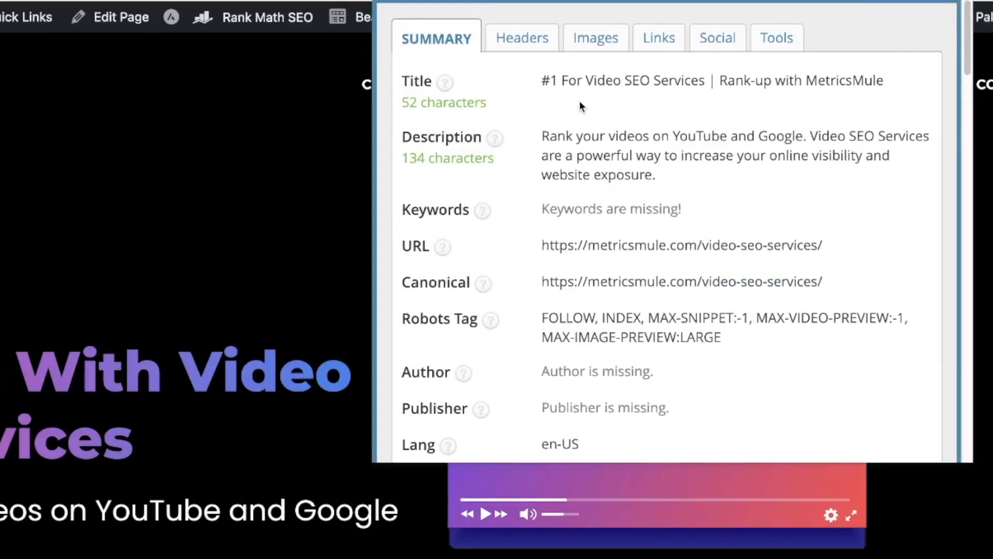
mouse_move(589, 123)
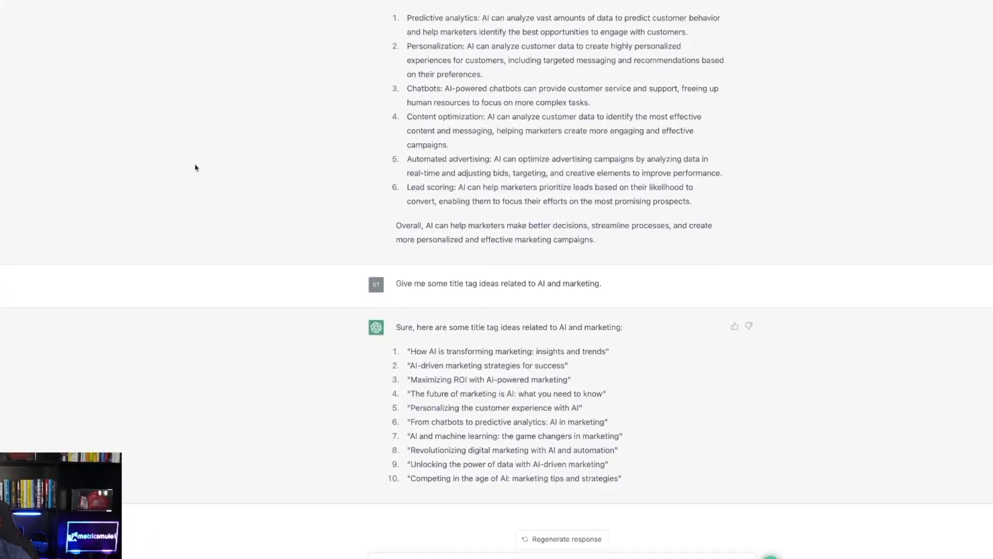
scroll(down, 3)
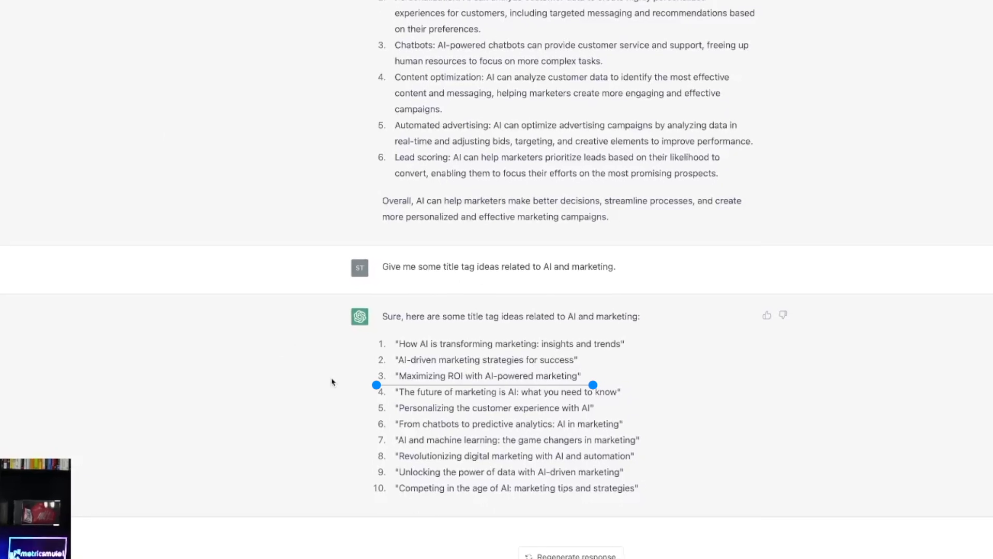
scroll(down, 3)
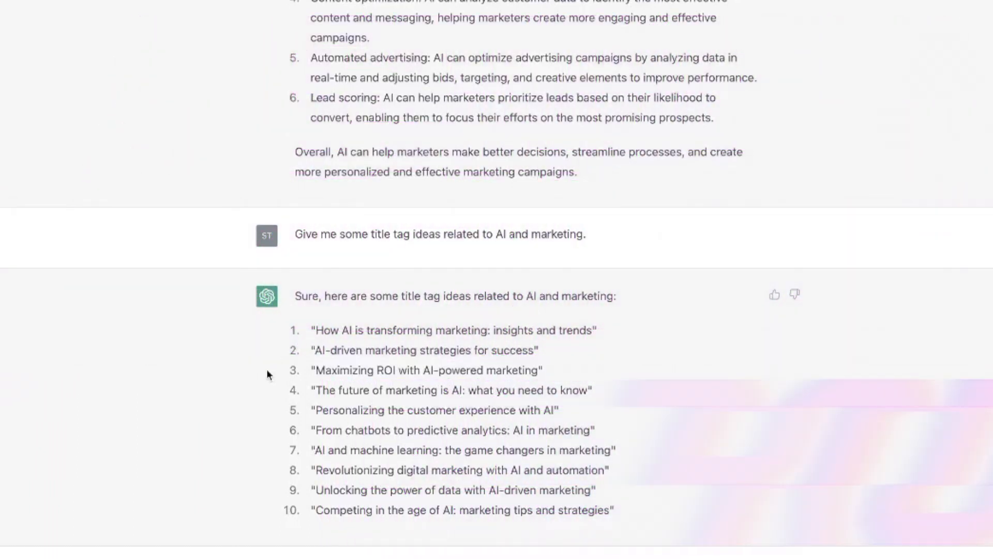
mouse_move(376, 365)
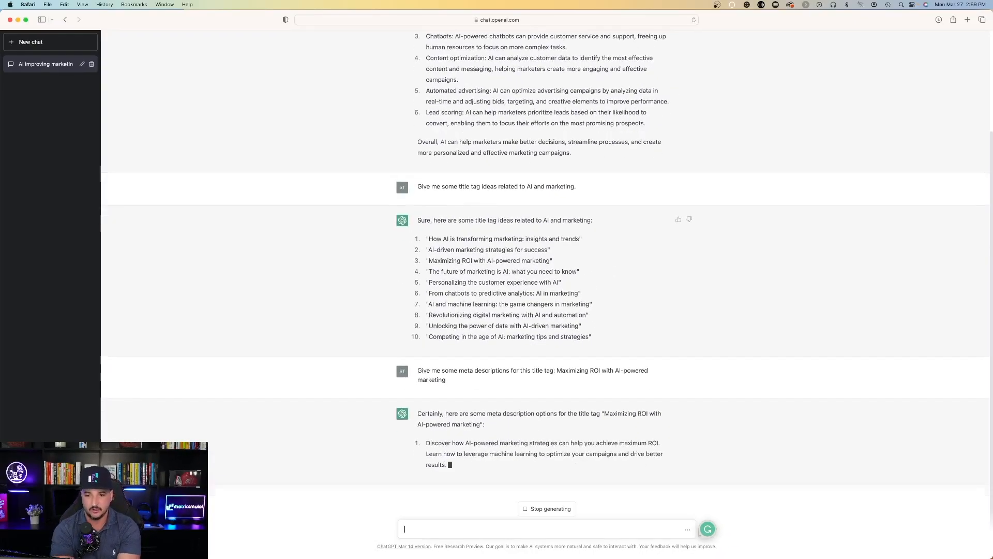
- Review ChatGPT's five meta description options for 'Maximizing ROI with AI-powered marketing'
scroll(down, 3)
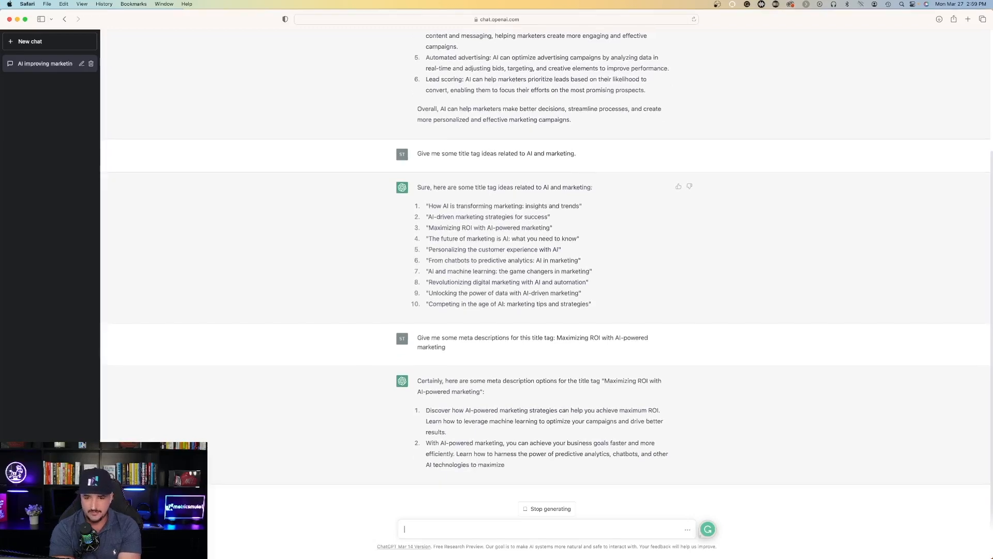
scroll(down, 3)
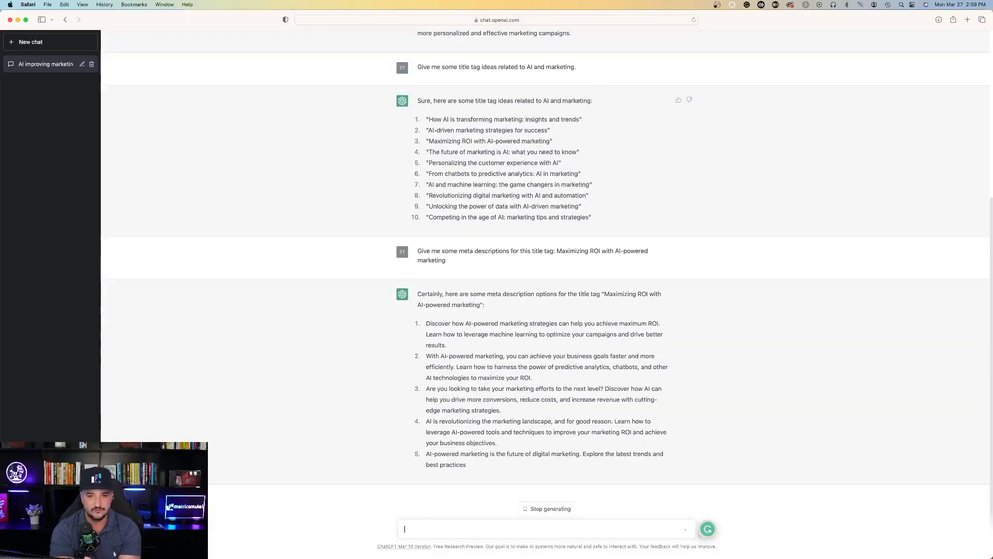
scroll(up, 3)
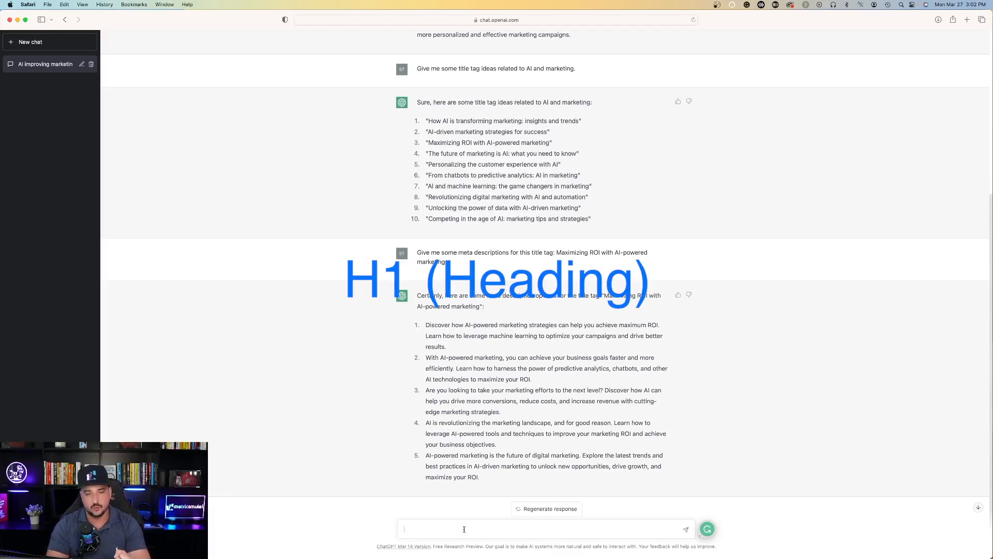
- Ask ChatGPT for H1 ideas for 'Maximizing ROI with AI-powered marketing' and read the ten results
text(Give me some H1 ideas for this title tag: Maximizing ROI with AI-powered marketing)
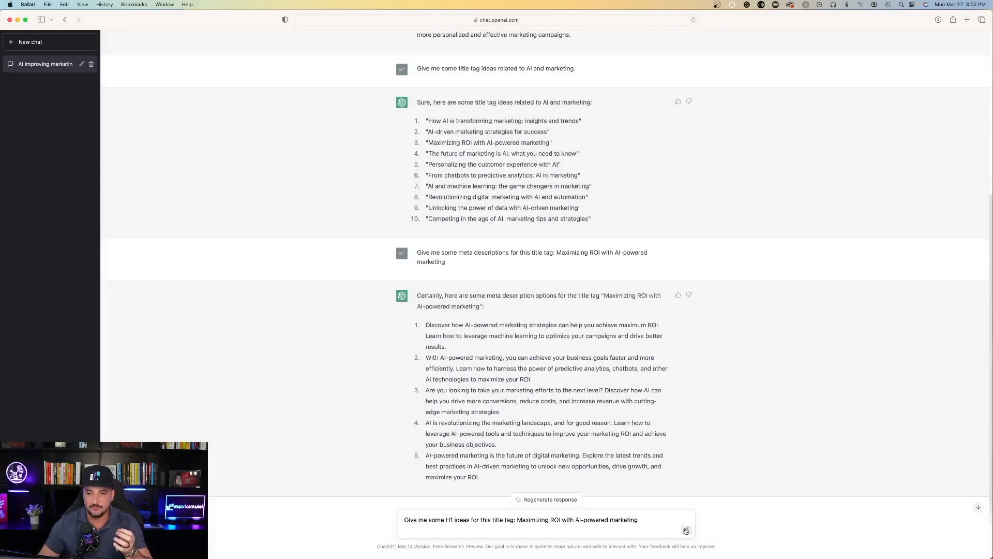
click(685, 530)
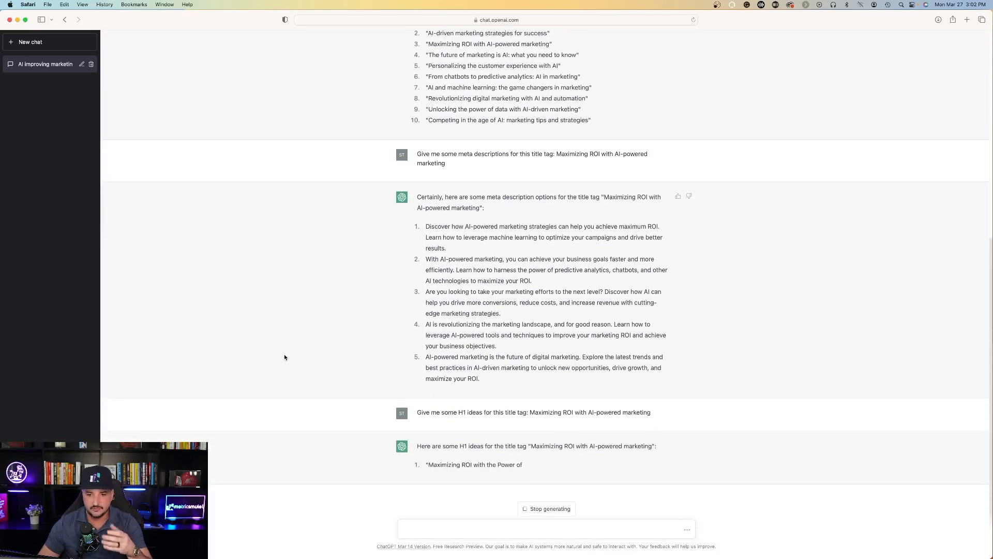
scroll(down, 3)
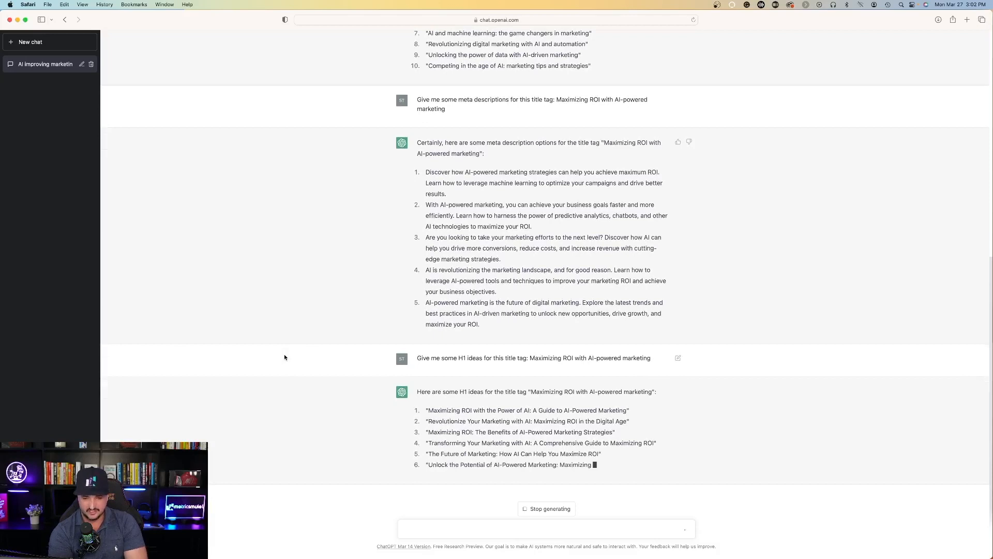
scroll(down, 3)
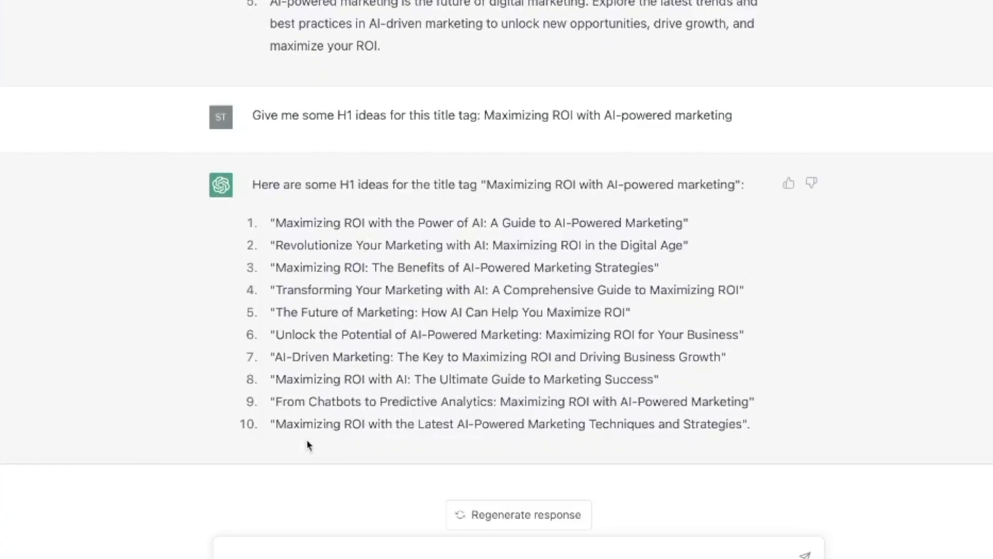
mouse_move(309, 428)
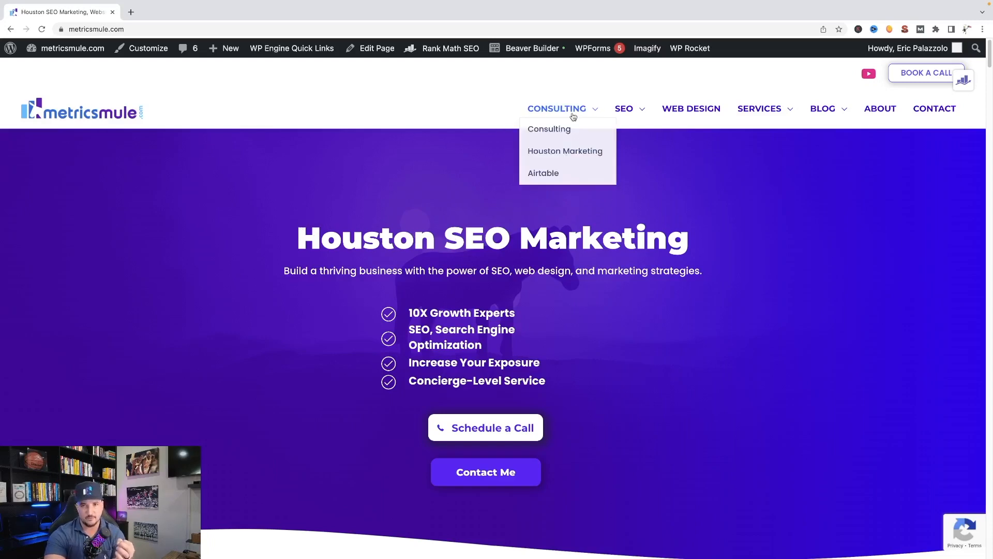
- Check the Local SEO Houston page's title, description and H1, then move to Automotive SEO
click(904, 29)
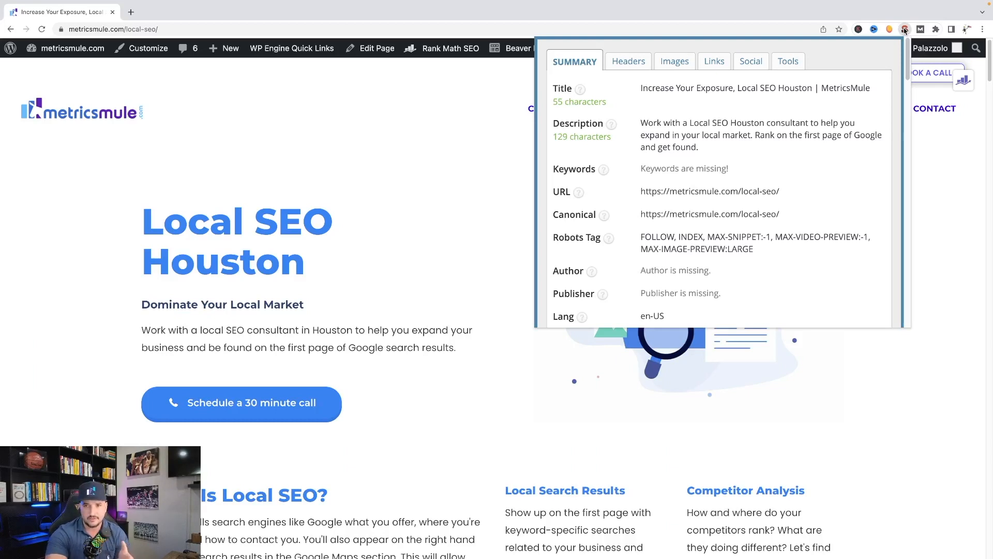
mouse_move(839, 117)
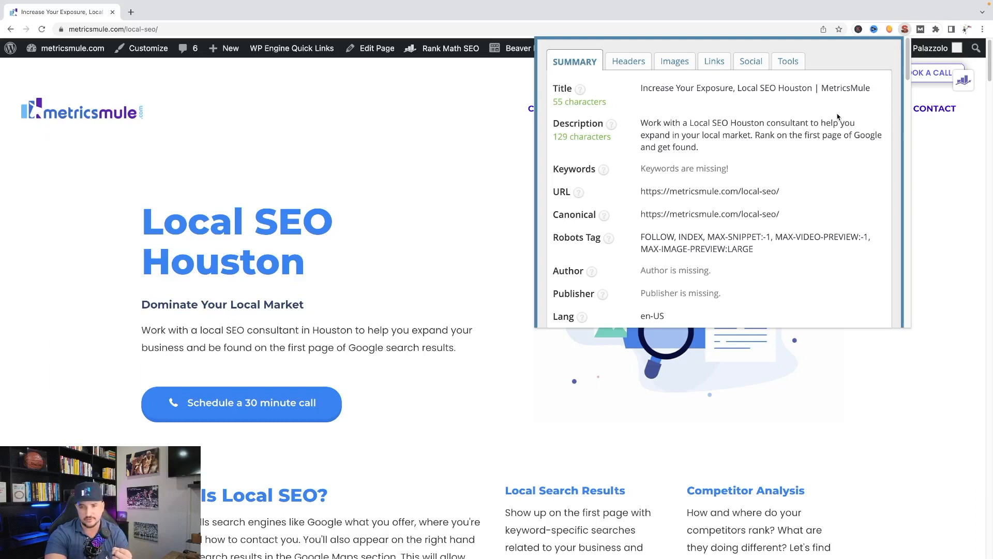
mouse_move(642, 125)
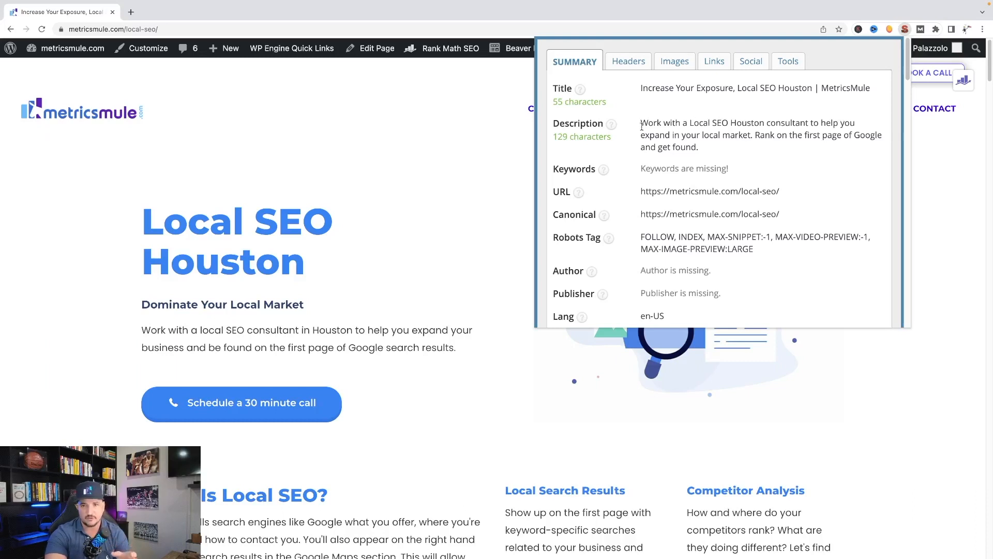
mouse_move(522, 215)
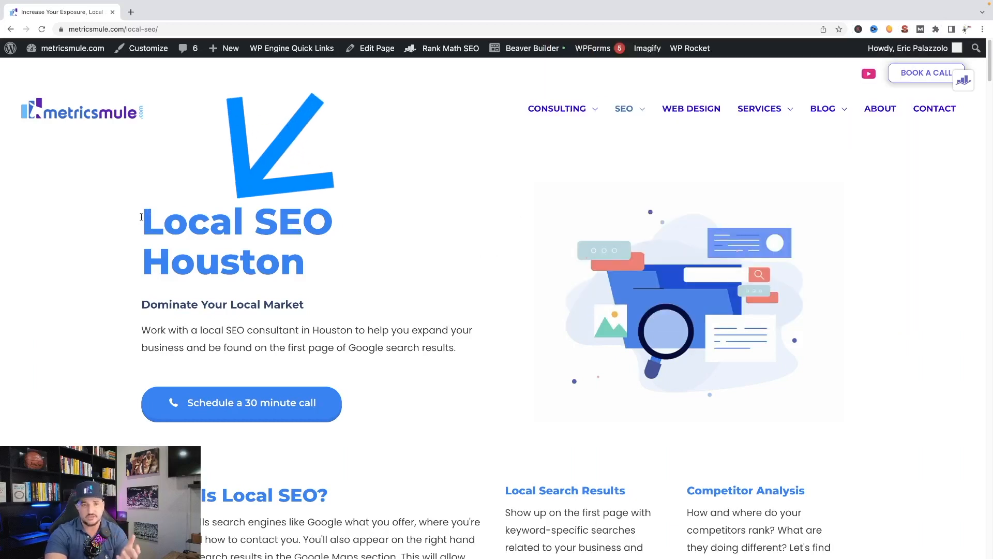
click(964, 79)
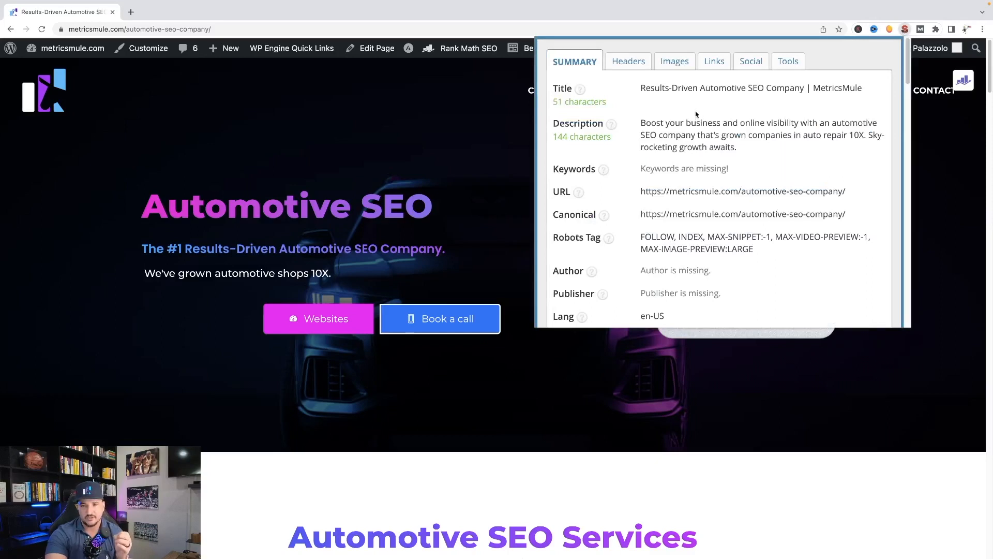
mouse_move(708, 103)
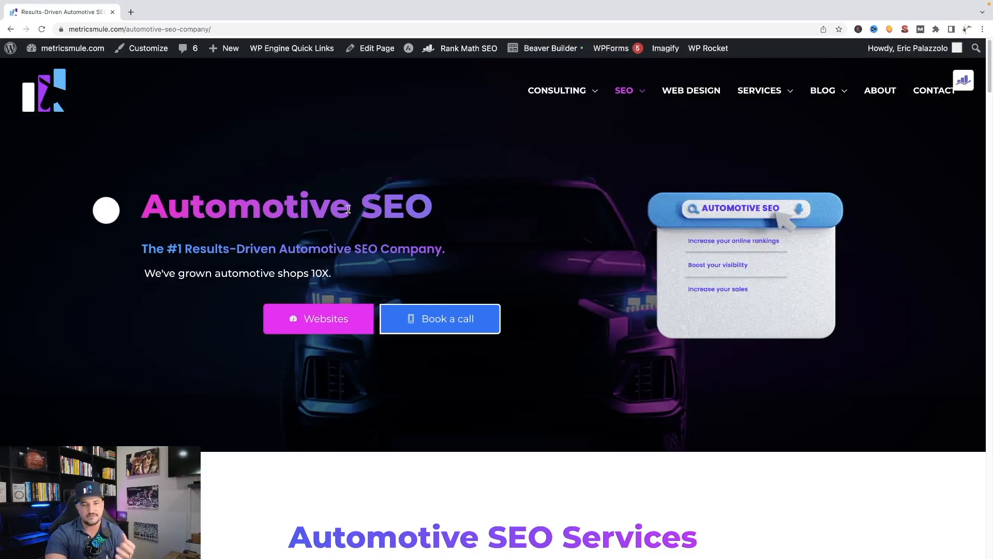
- Review the Automotive SEO page's heading and services section, then return to the ChatGPT H1 list
scroll(down, 3)
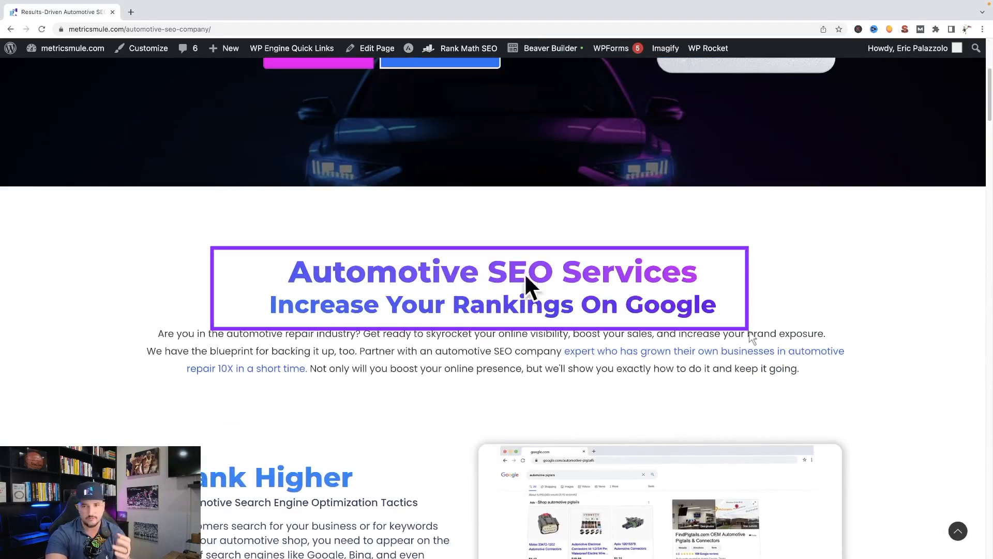
scroll(up, 3)
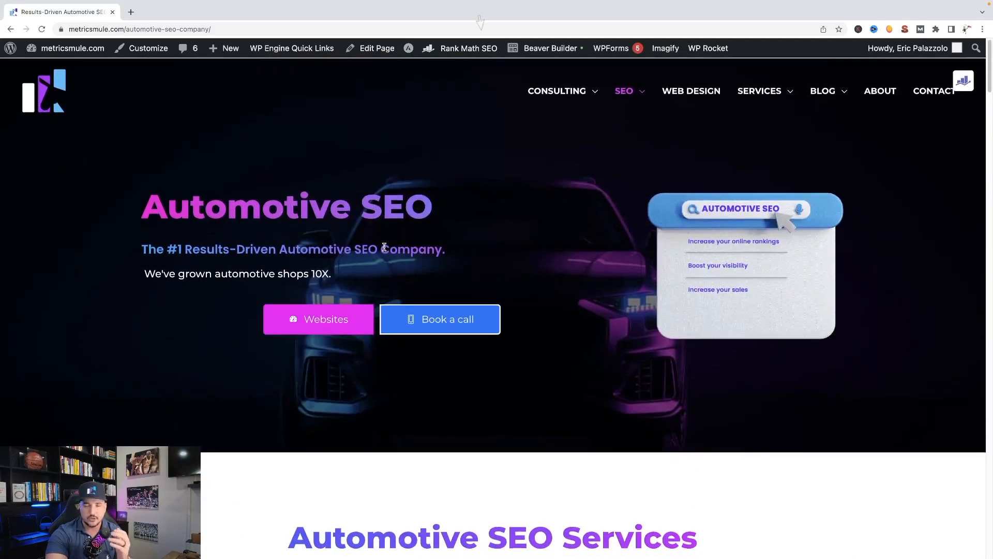
click(906, 29)
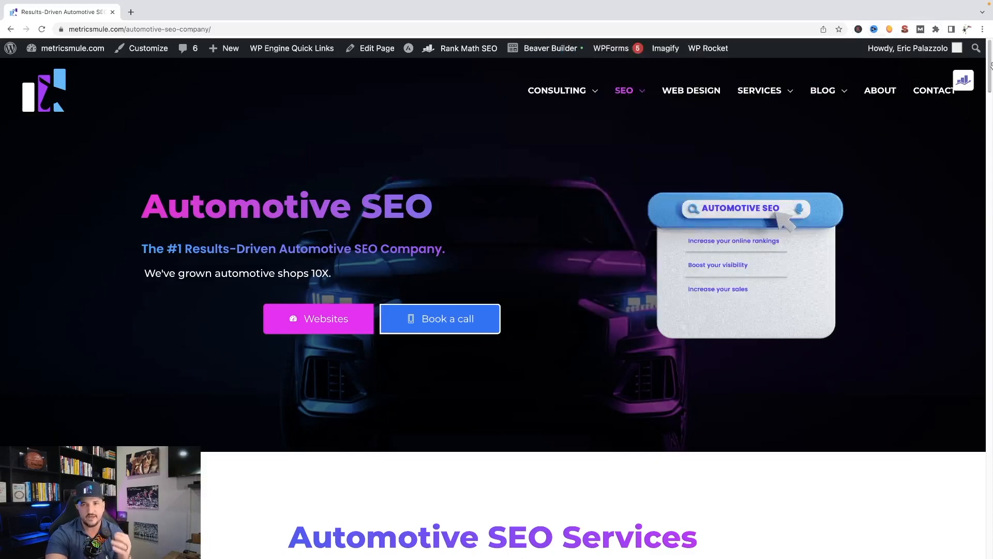
scroll(down, 3)
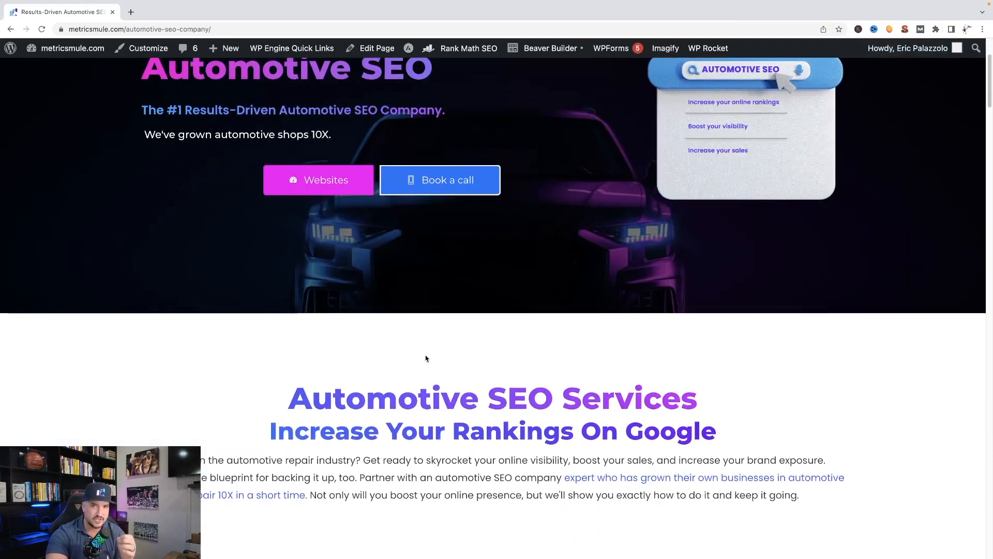
scroll(up, 3)
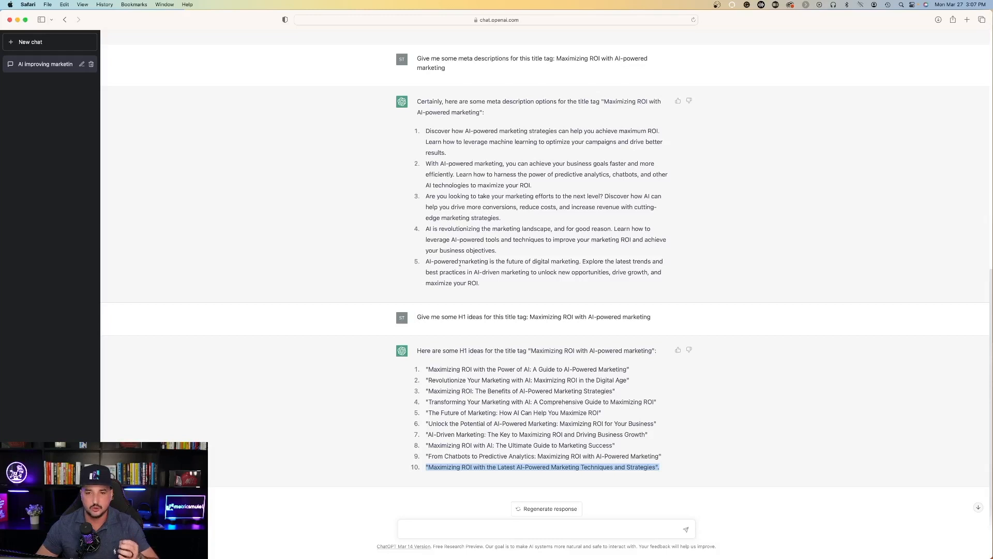
mouse_move(421, 262)
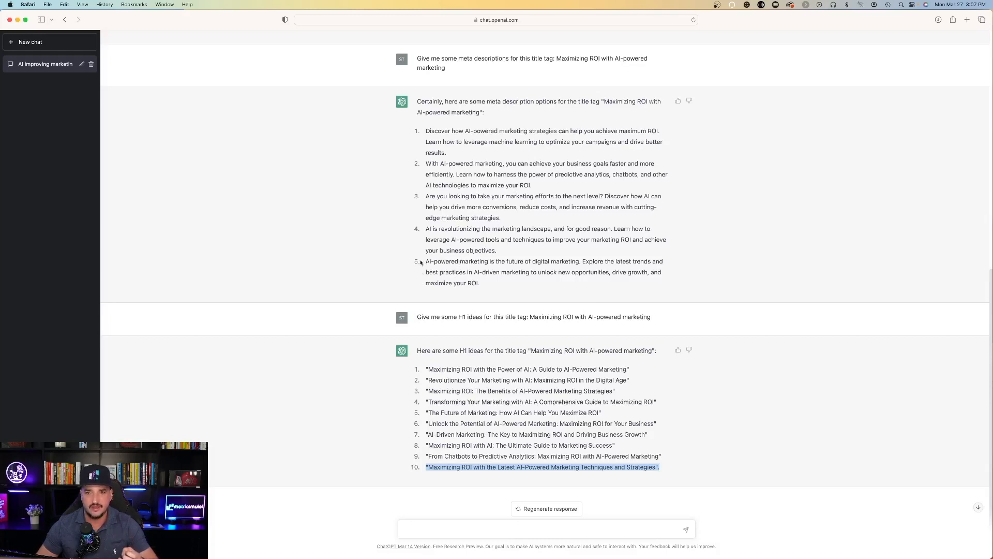
mouse_move(227, 103)
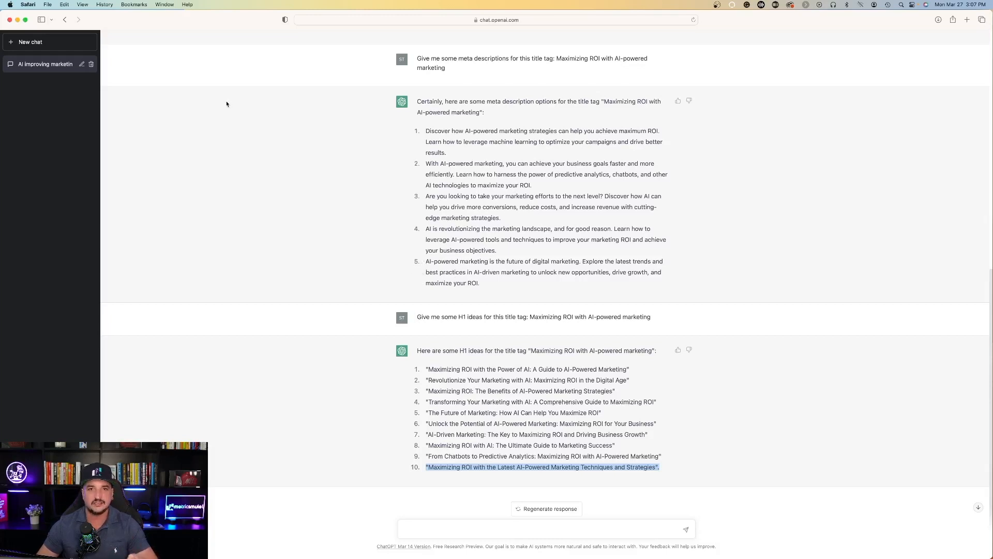
- Ask ChatGPT for H2 ideas for the H1 'Maximizing ROI with the Latest AI-Powered Marketing Techniques and Strategies'
click(445, 529)
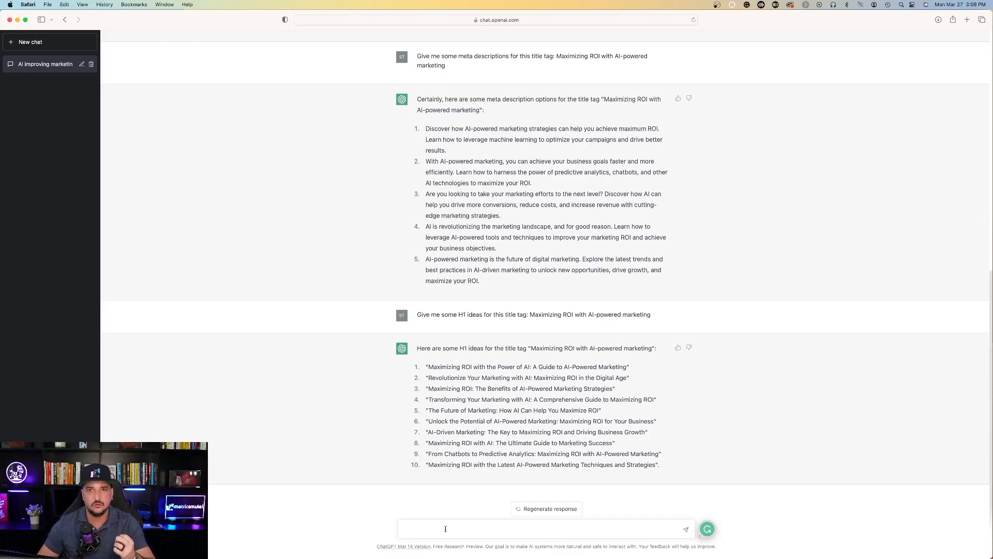
text(Give me some H2 ideas related to this H1: "Maximizing ROI with the Latest AI-Powered Marketing Techniques and Strategies".)
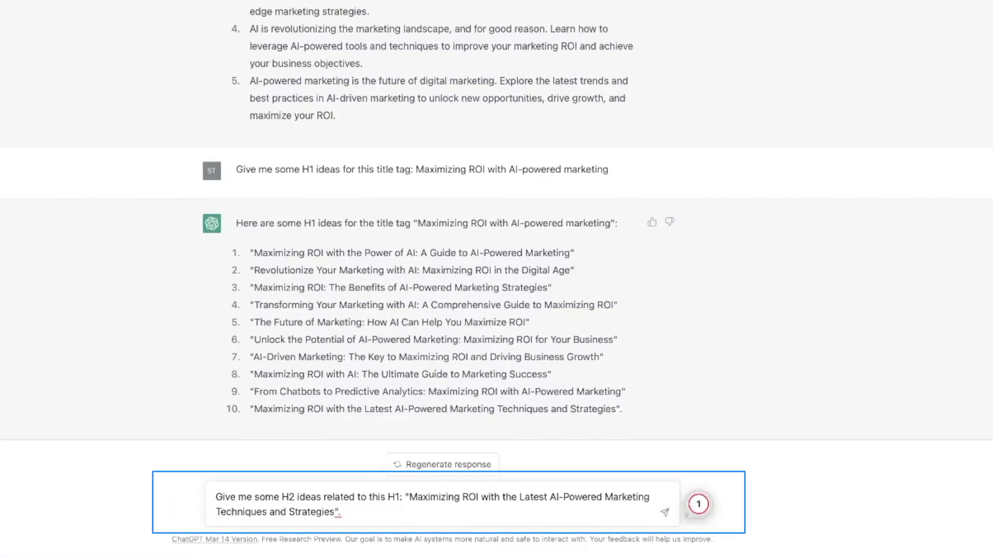
mouse_move(292, 491)
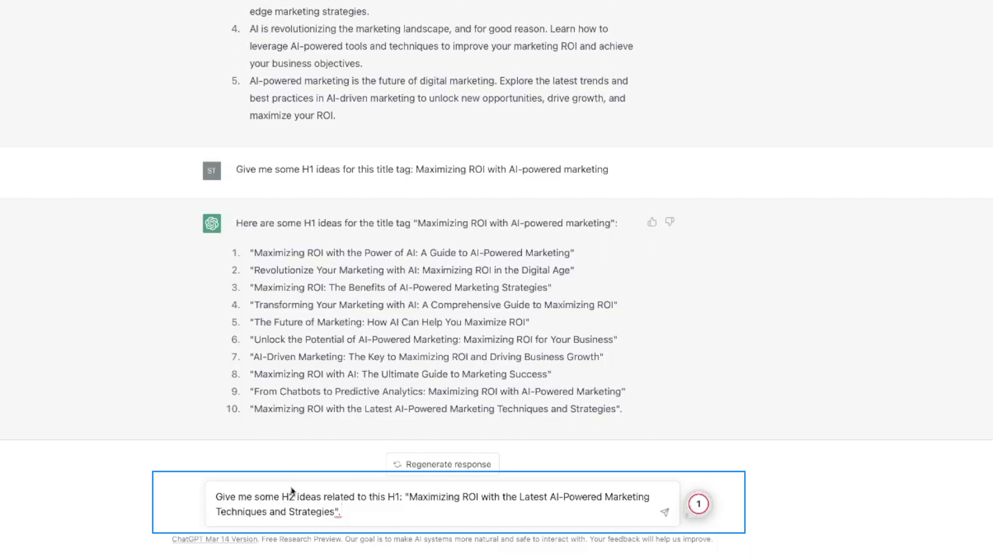
click(665, 512)
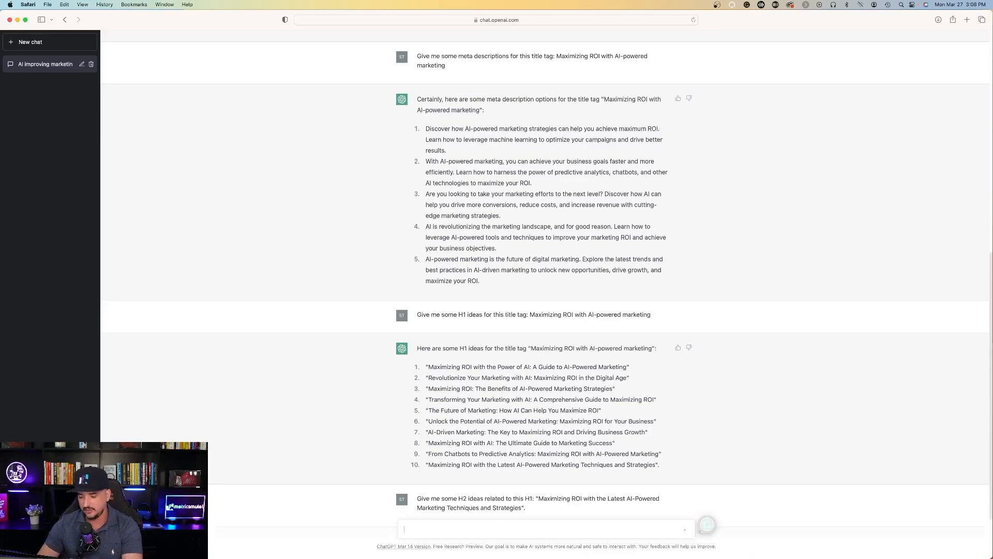
scroll(down, 3)
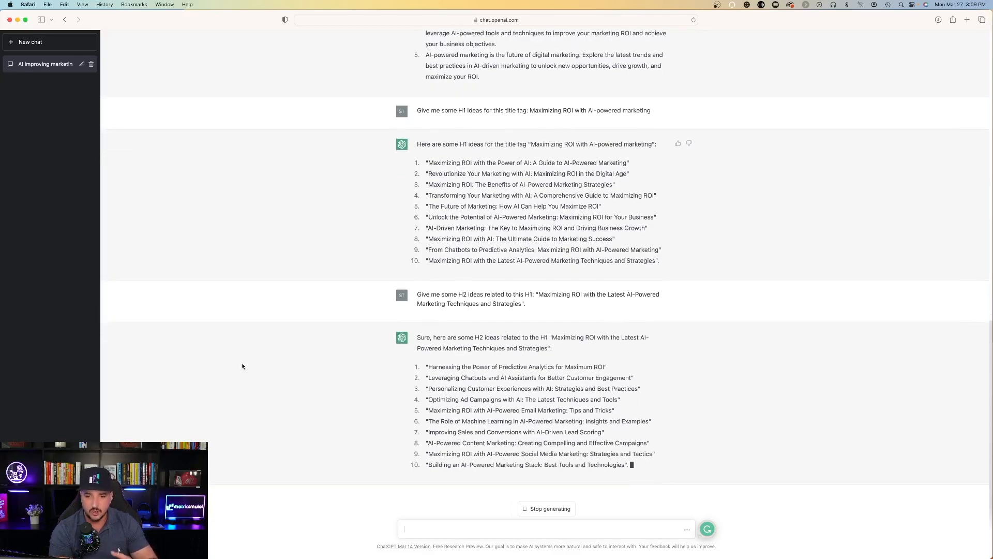
scroll(down, 3)
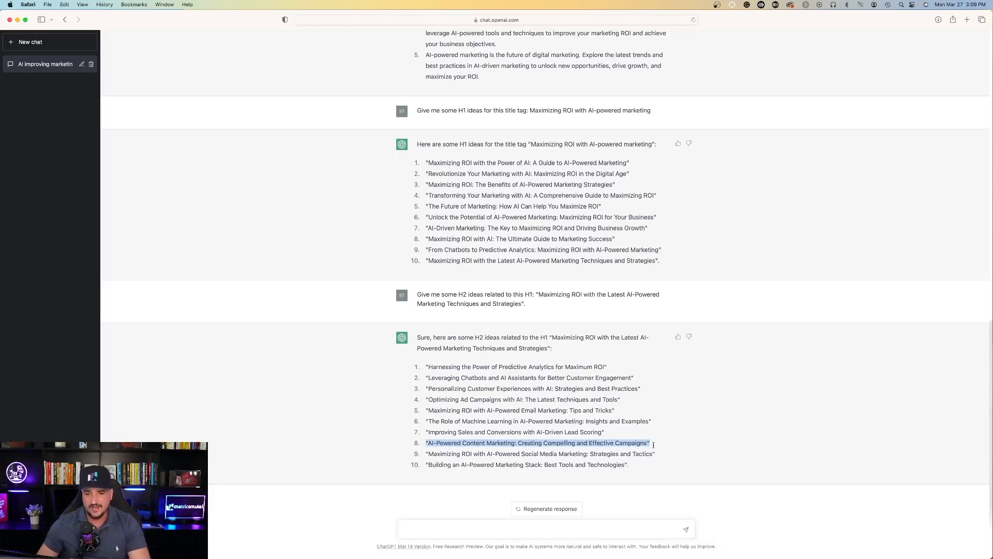
mouse_move(304, 419)
text(Write content for my website related to: "Maximizing ROI with the Latest AI-Powered Marketing Techniques and Strategies".)
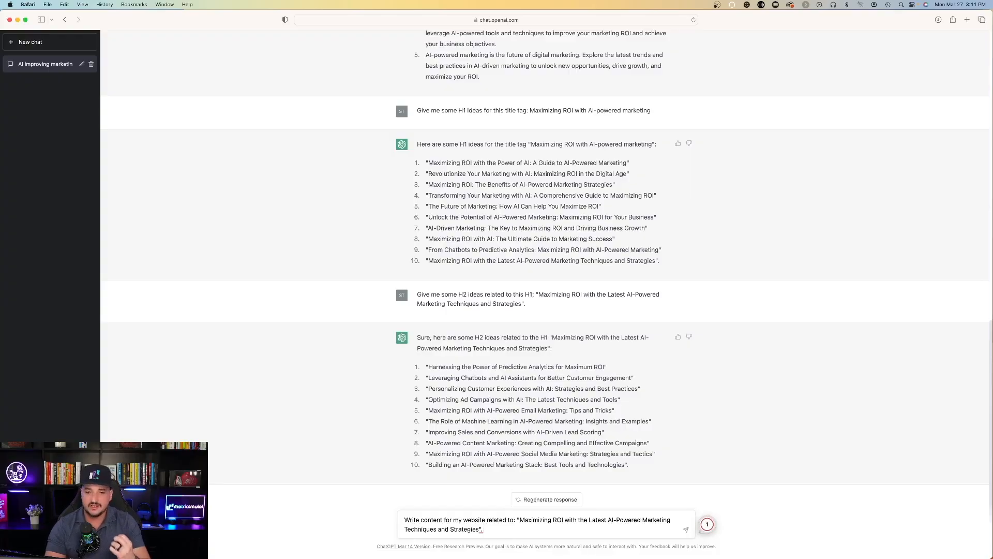
- Have ChatGPT write website content on maximizing ROI with AI-powered marketing and read through it
click(686, 528)
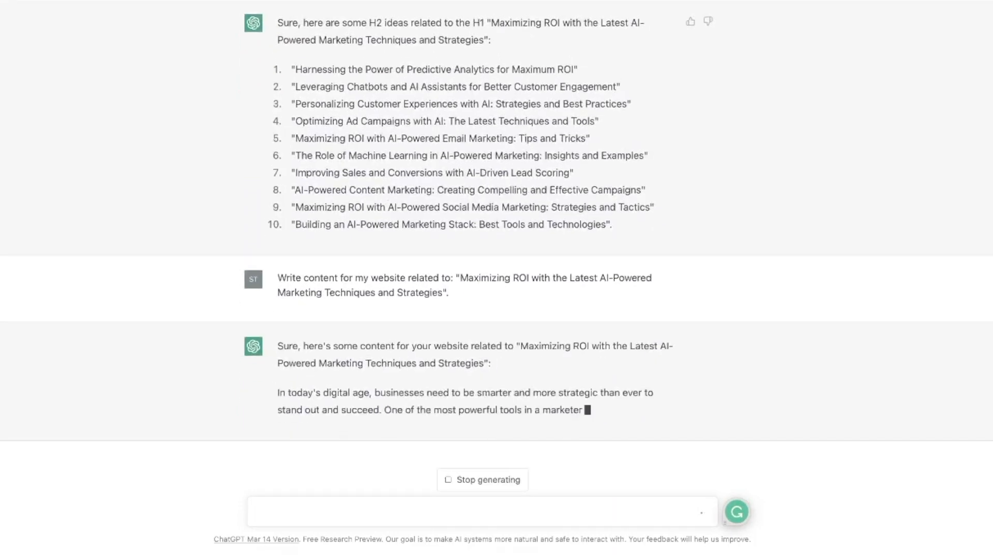
scroll(down, 3)
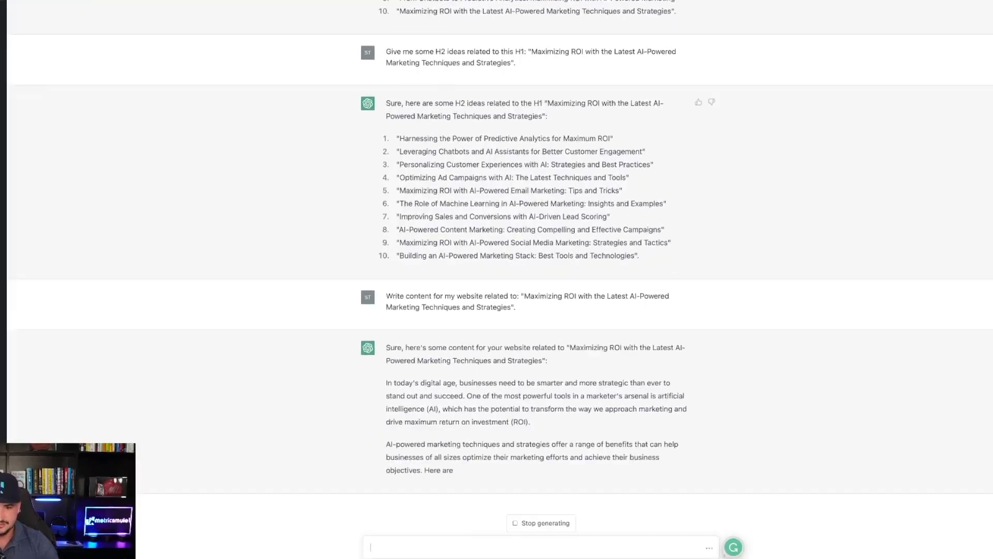
scroll(down, 3)
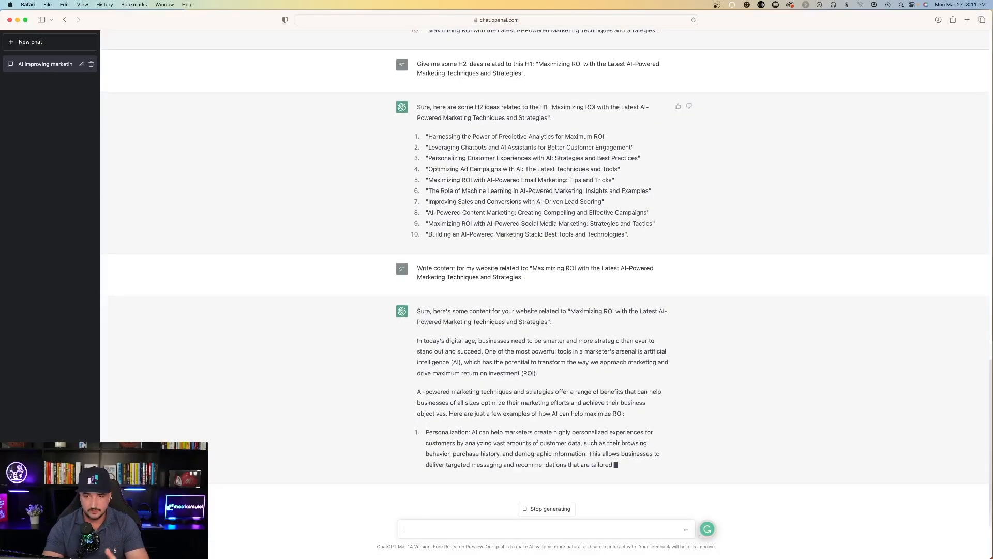
scroll(down, 3)
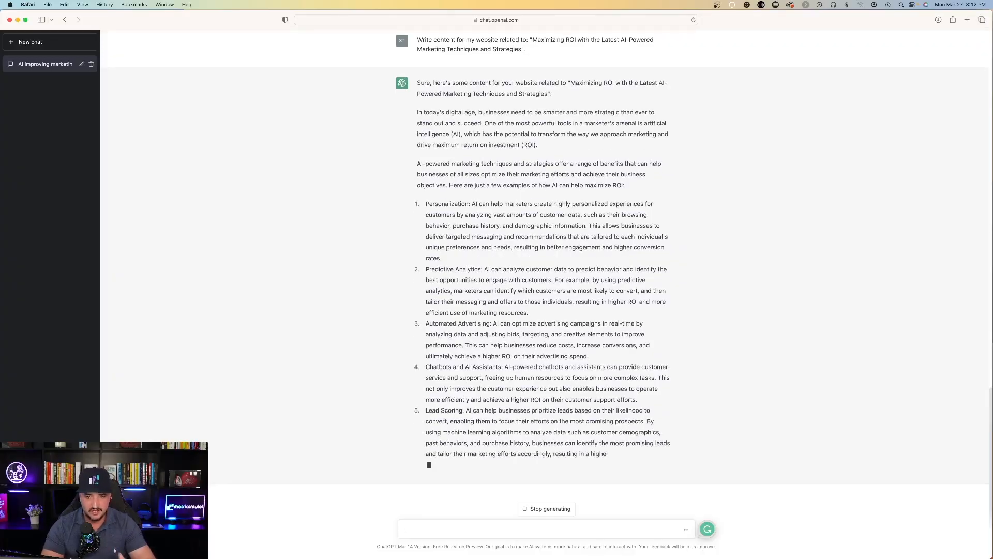
scroll(down, 3)
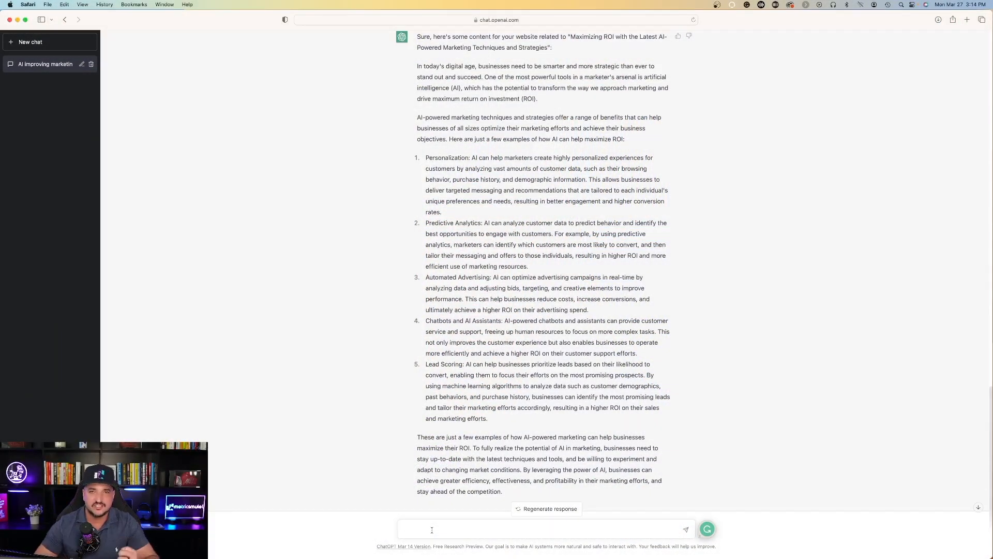
- Request thumbnail ideas for 'Maximizing ROI with AI-powered marketing' and read ChatGPT's list
click(708, 528)
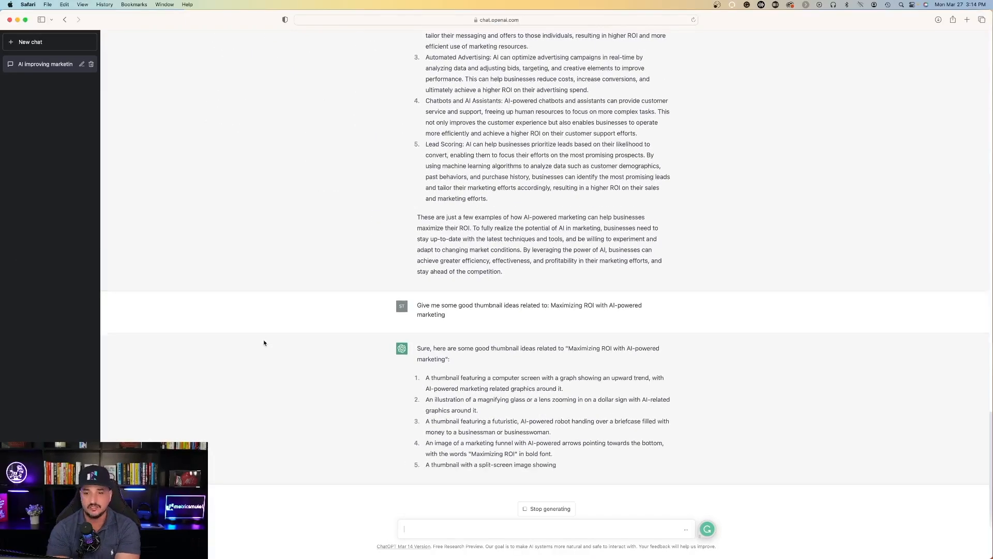
scroll(up, 3)
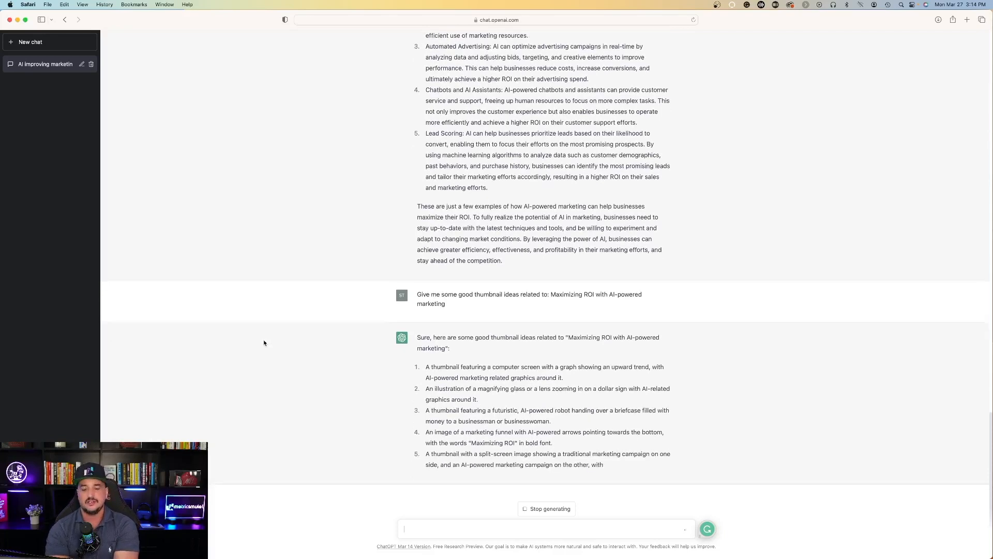
scroll(down, 3)
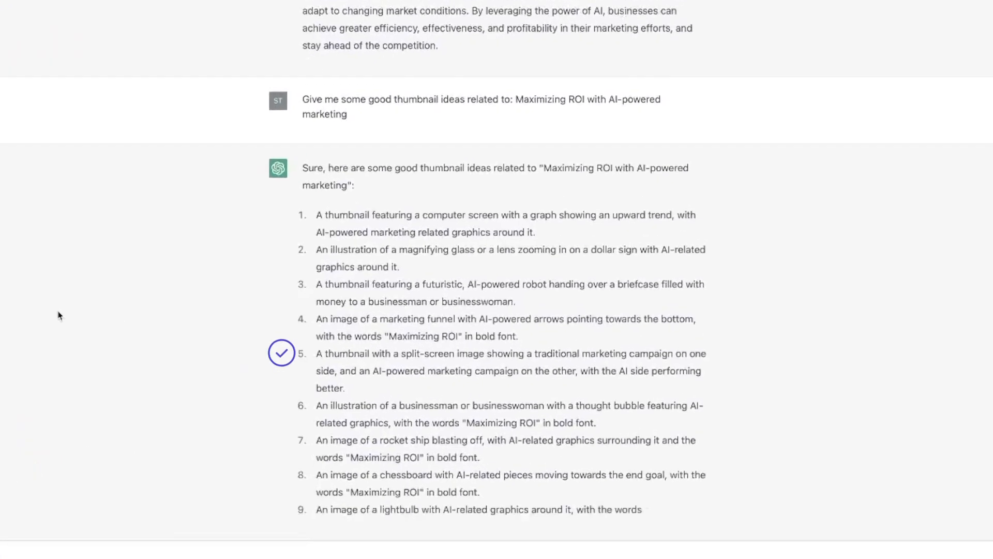
scroll(down, 3)
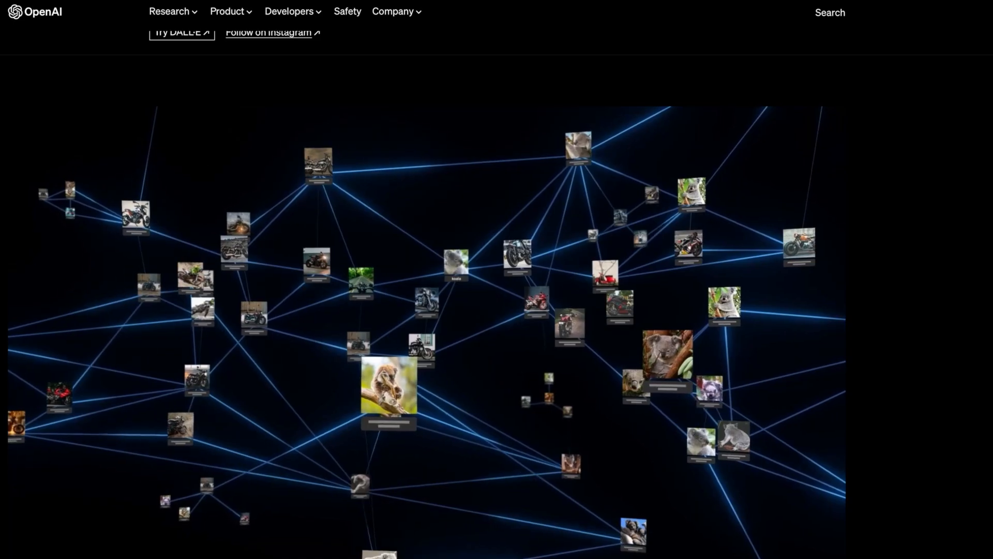
- Launch the DALL·E image generator at labs.openai.com via 'Try DALL·E'
click(179, 32)
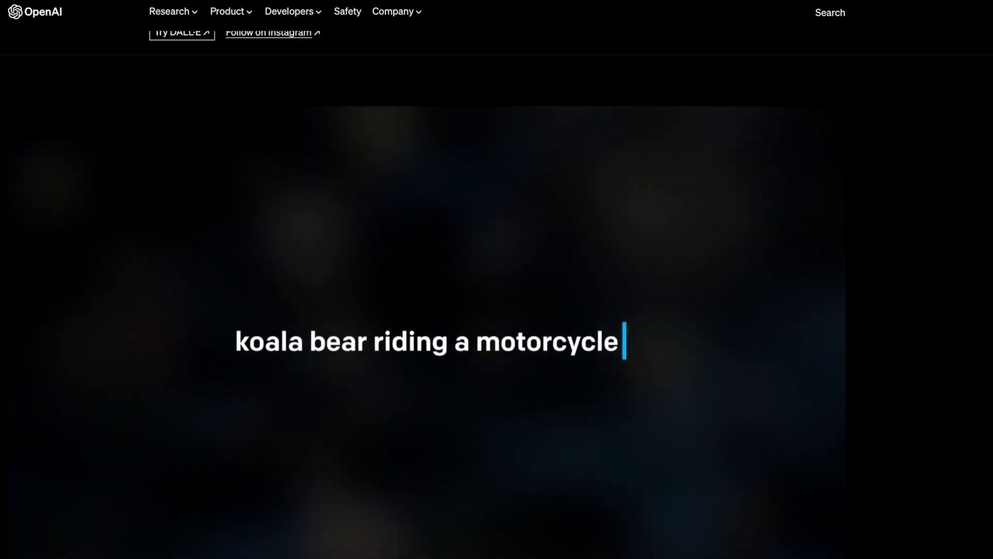
click(181, 32)
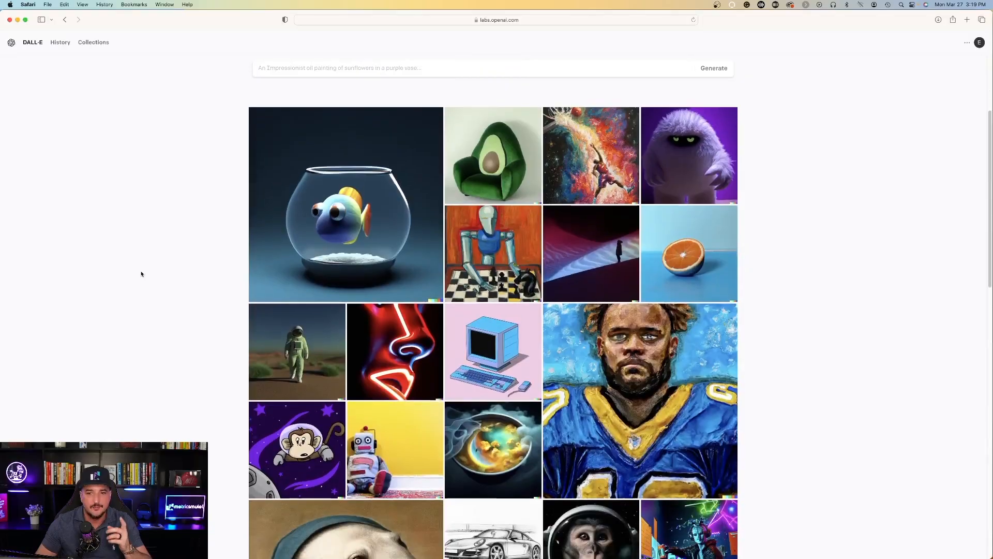
- Generate four 3D renders of a futuristic robot typing on a computer
scroll(up, 3)
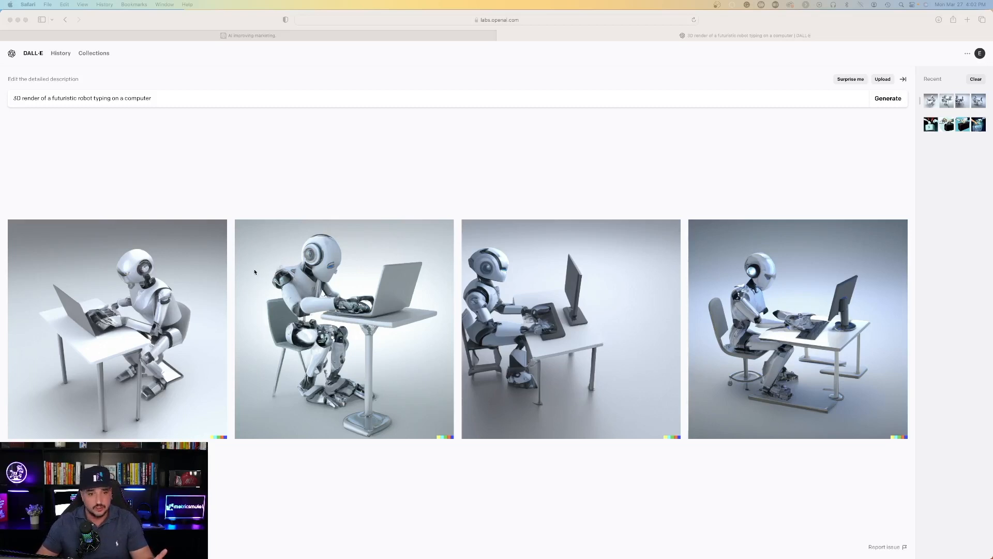
mouse_move(250, 156)
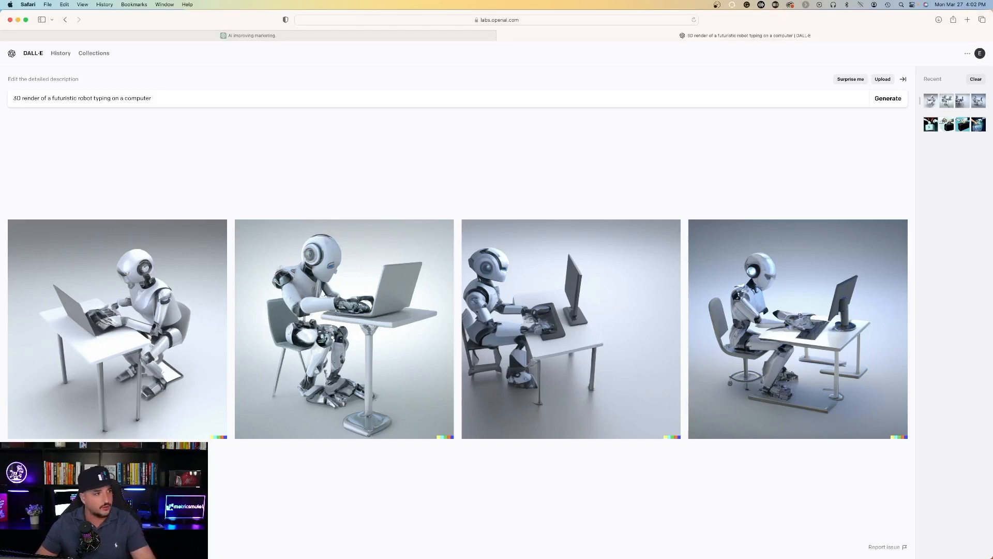
- Generate 'High quality' upward-trending graph thumbnails and view the second image closer
click(888, 99)
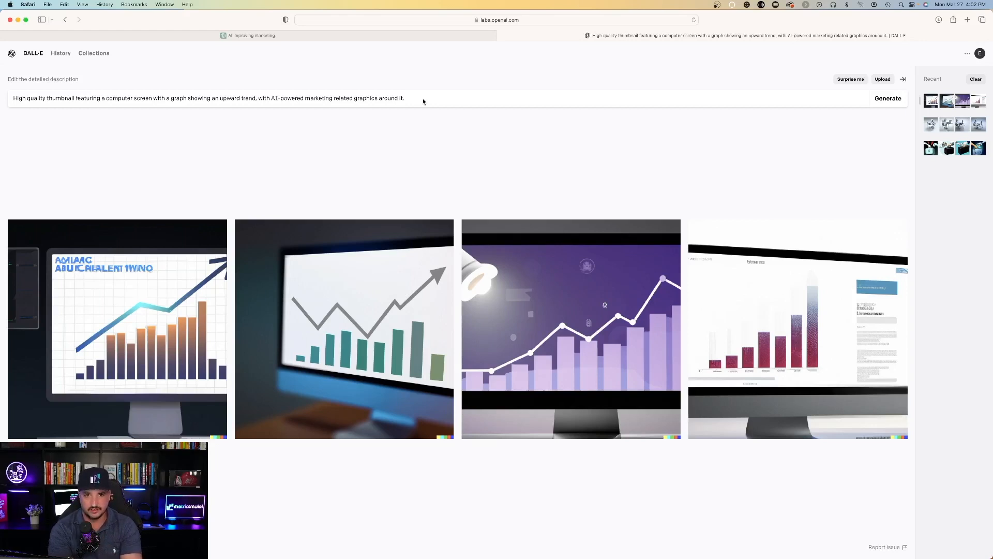
mouse_move(399, 284)
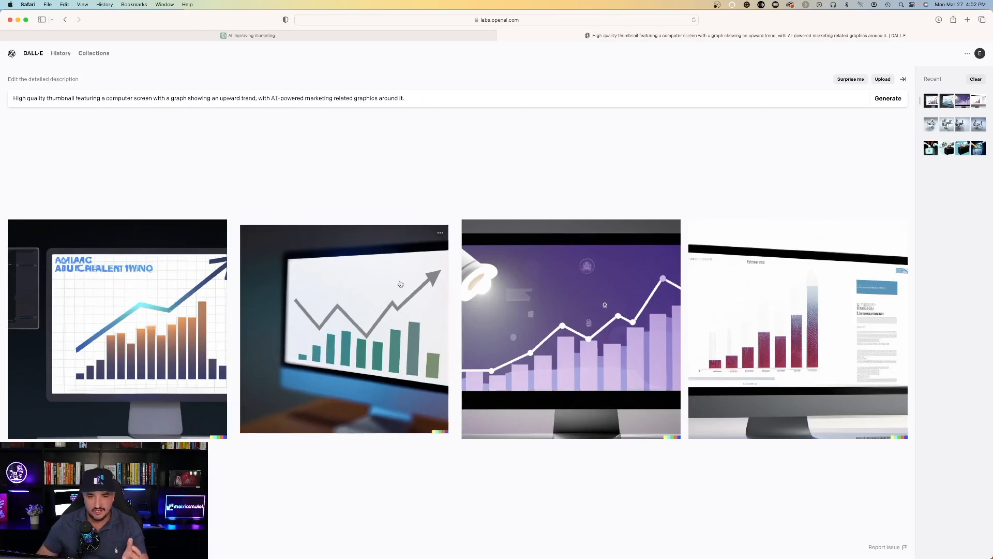
click(888, 98)
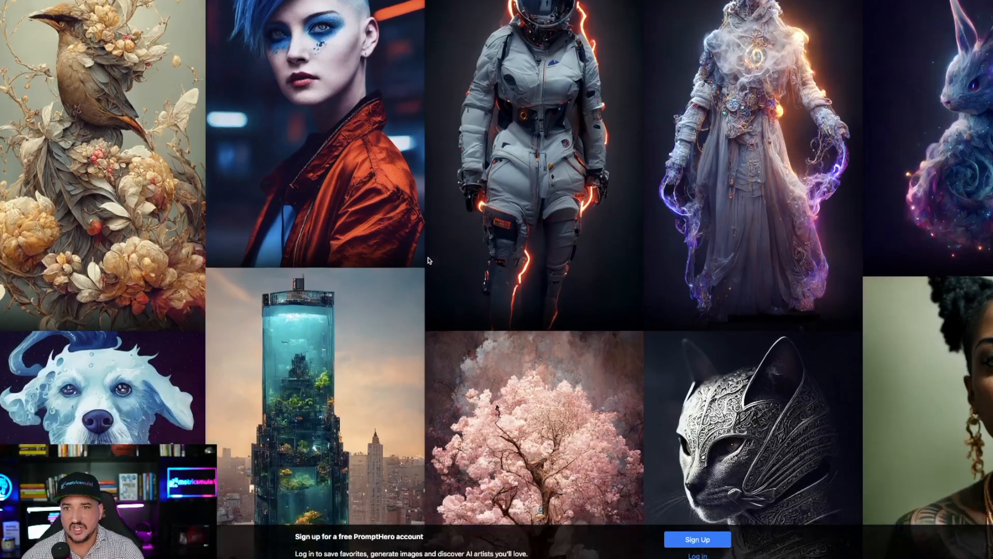
- Scroll the PromptHero gallery to reveal more AI artwork images
scroll(down, 3)
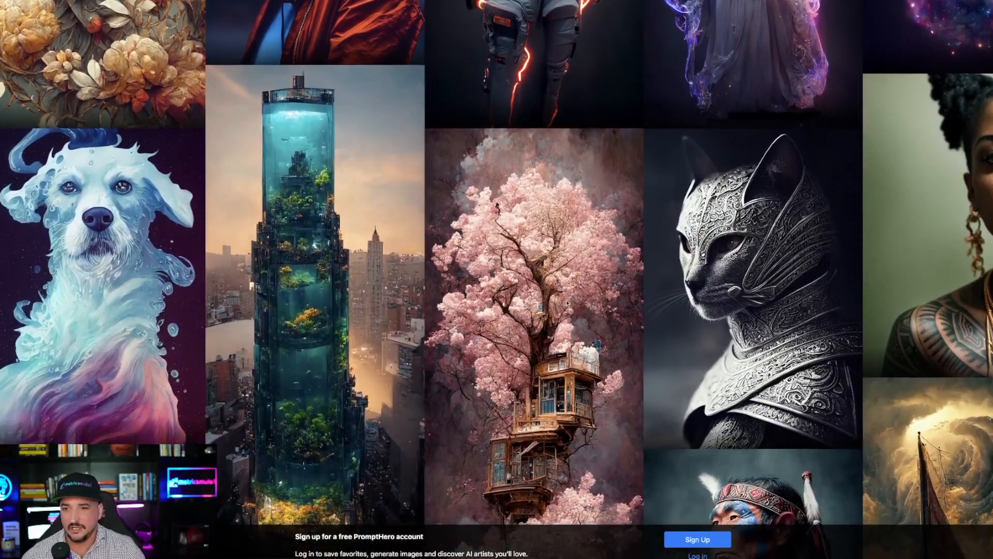